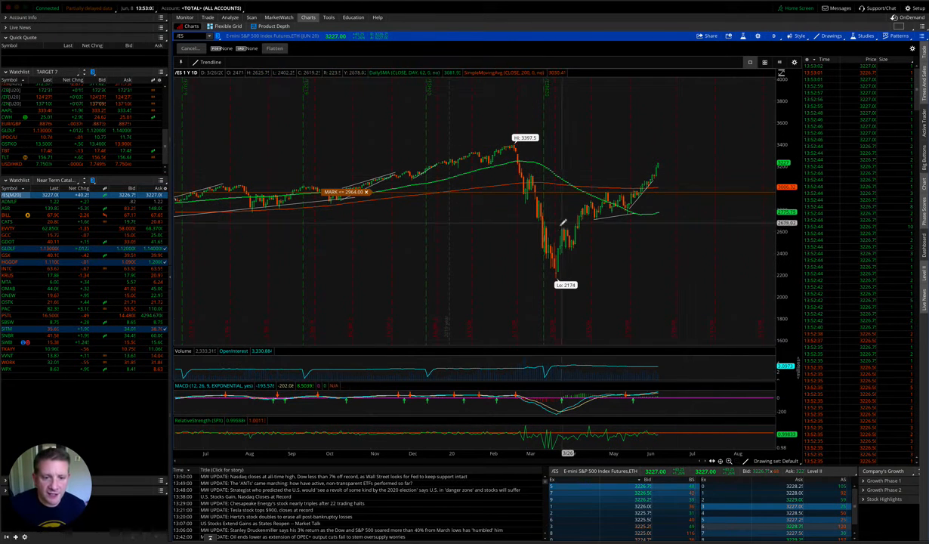
{"action": "mouse_move", "coordinate": [559, 223]}
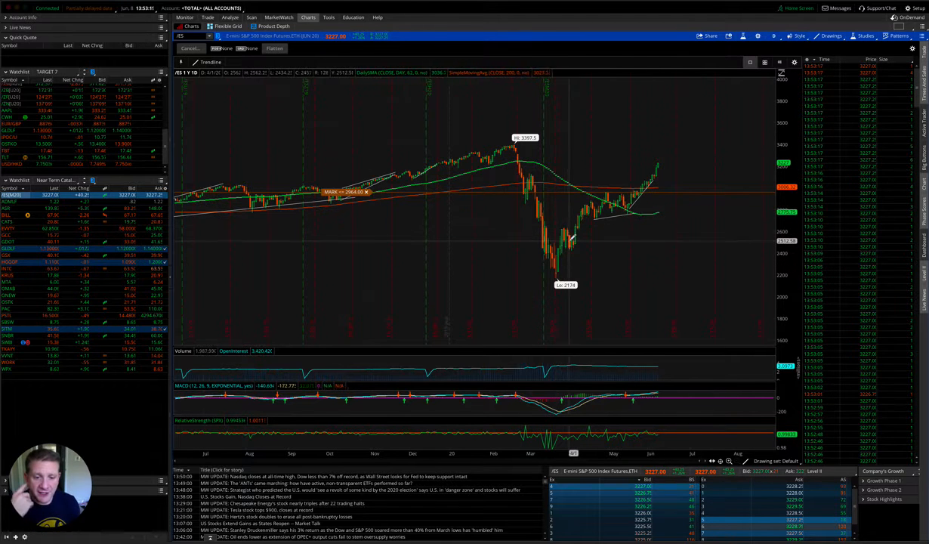
{"action": "mouse_move", "coordinate": [551, 227]}
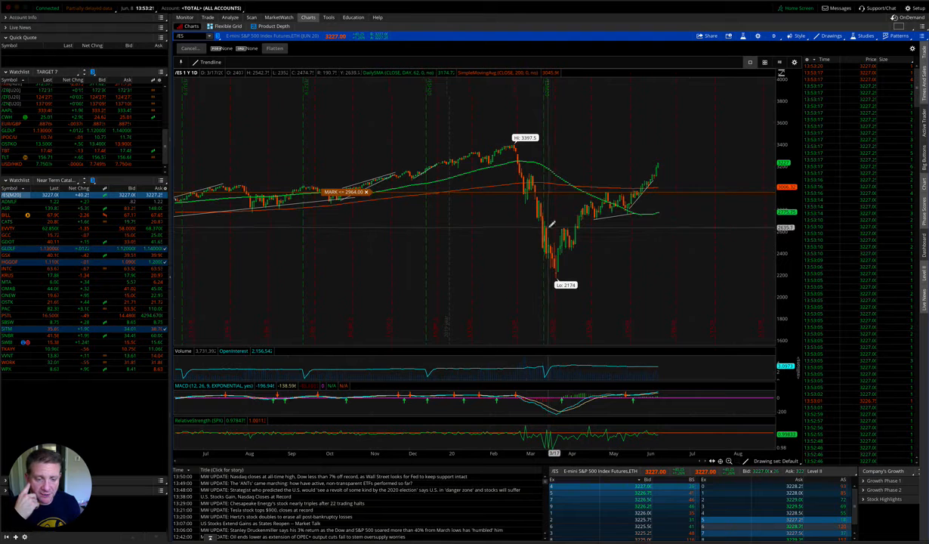
{"action": "mouse_move", "coordinate": [552, 226]}
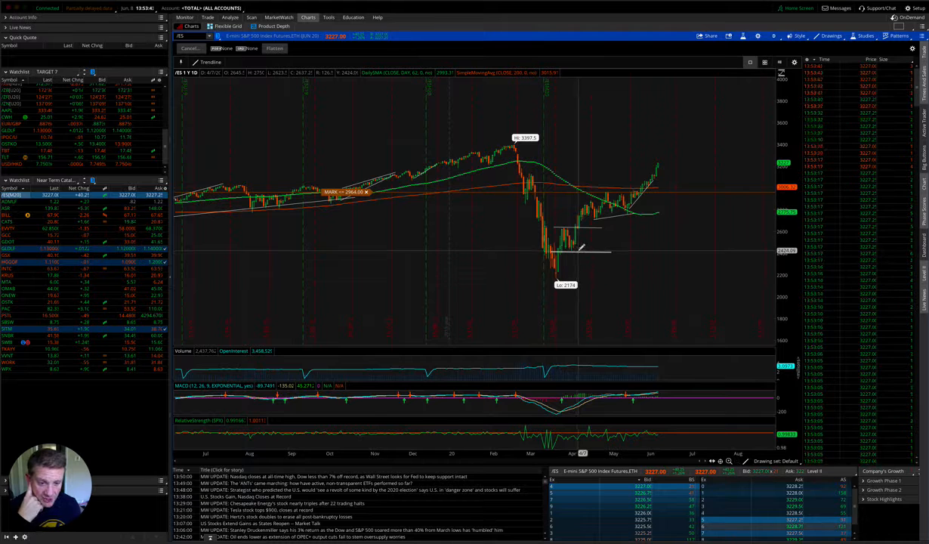
- Draw a downward-sloping line projected off the April lows on the /ES daily chart
{"action": "left_click_drag", "start_coordinate": [577, 249], "coordinate": [657, 280]}
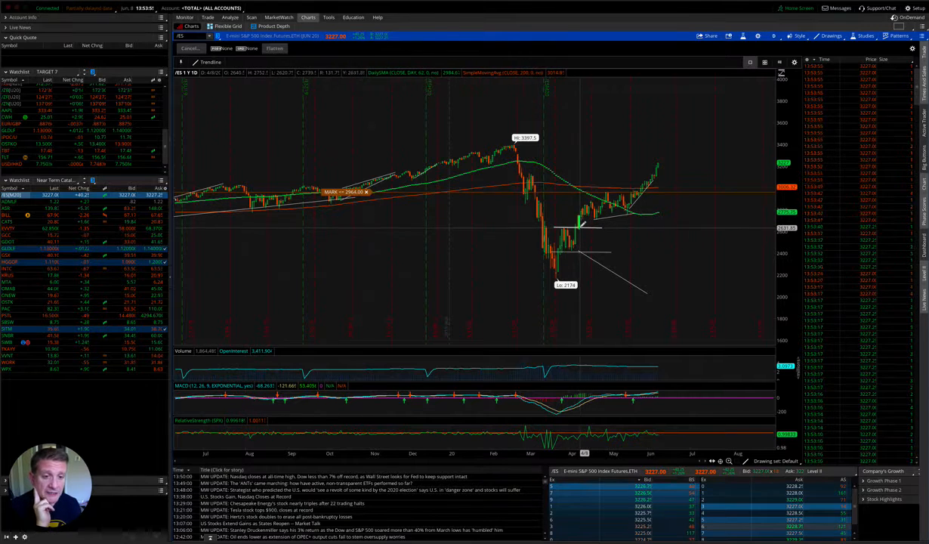
{"action": "mouse_move", "coordinate": [574, 227]}
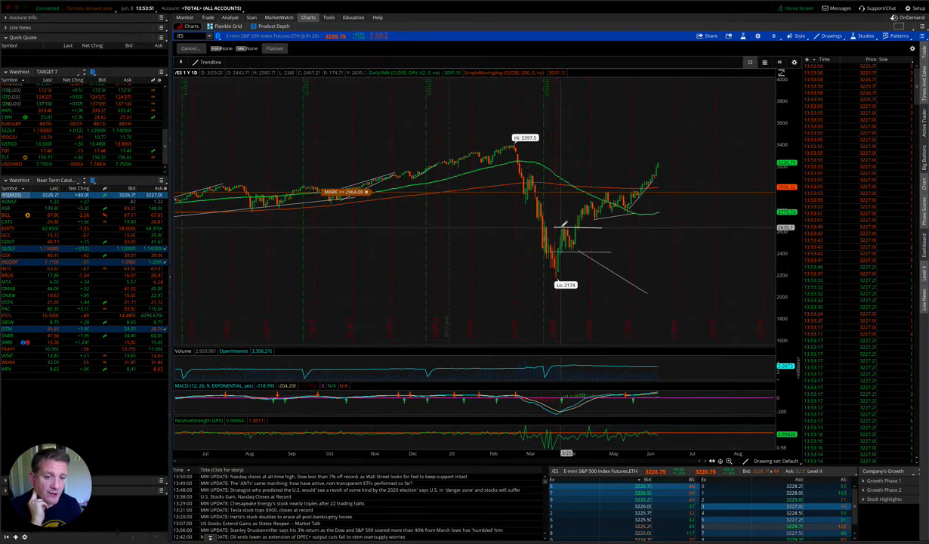
{"action": "mouse_move", "coordinate": [616, 219]}
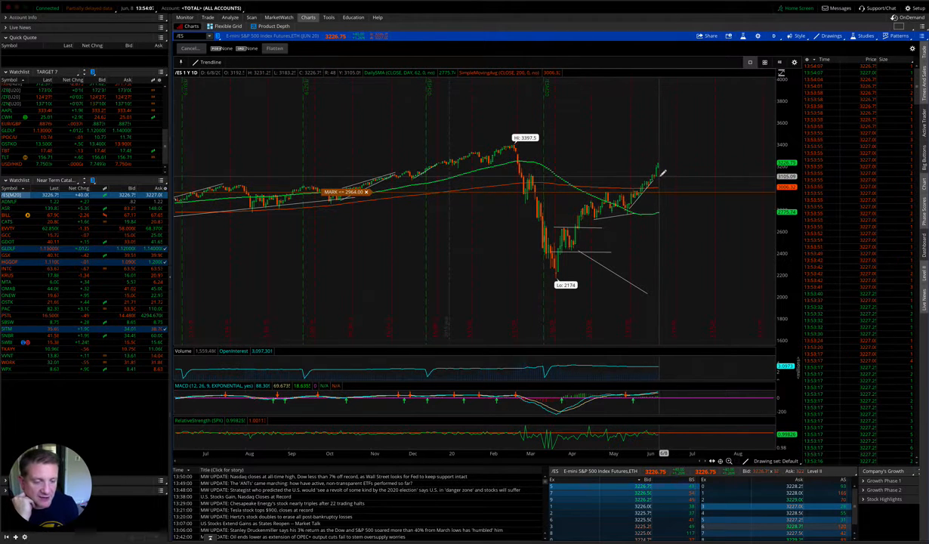
{"action": "mouse_move", "coordinate": [659, 173]}
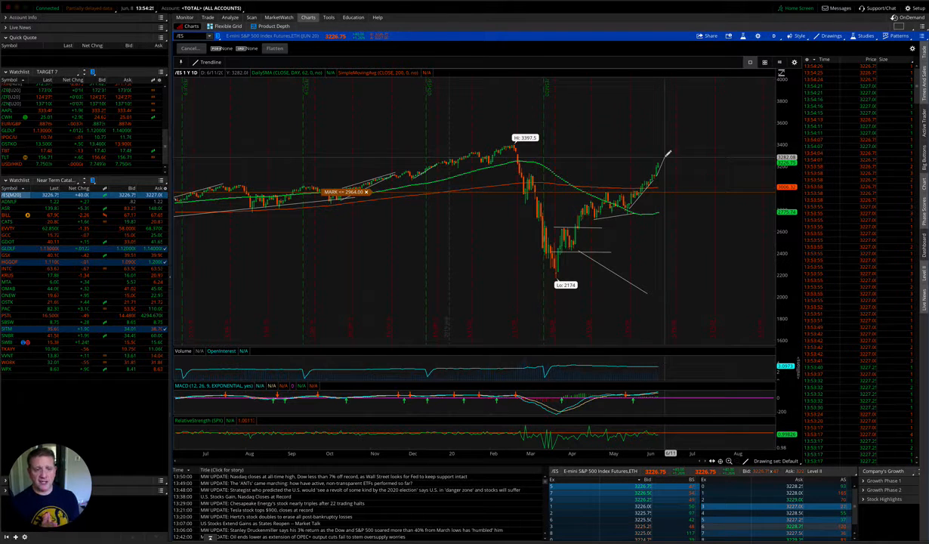
{"action": "mouse_move", "coordinate": [582, 163]}
{"action": "type", "text": "QQQ"}
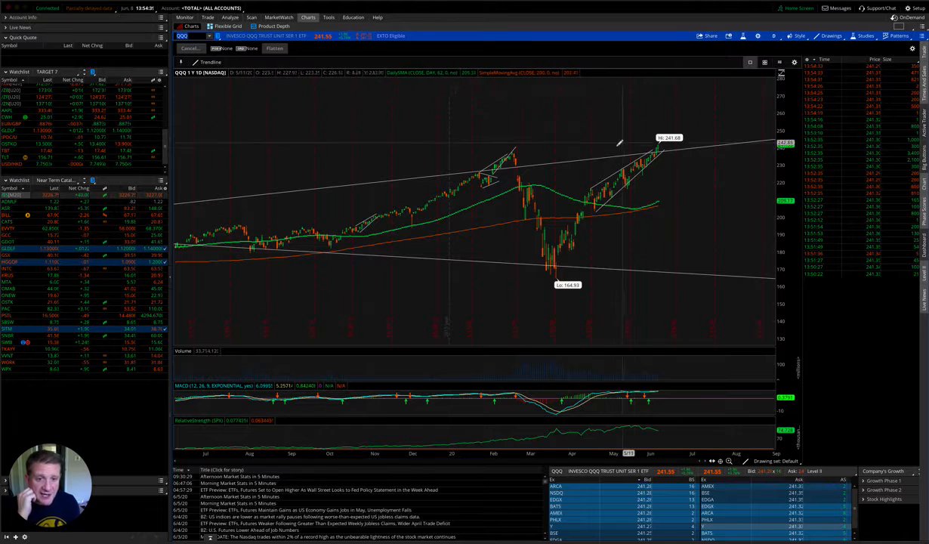
{"action": "mouse_move", "coordinate": [618, 145]}
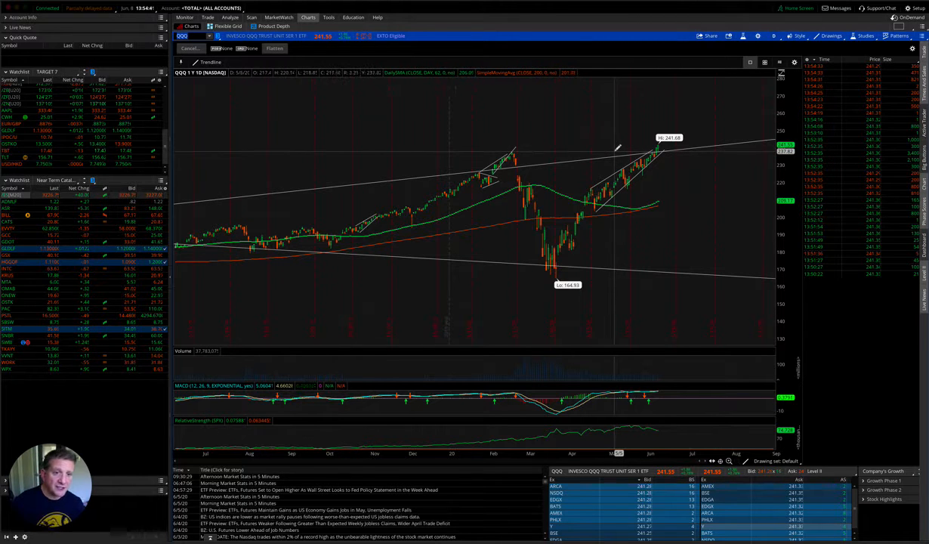
{"action": "mouse_move", "coordinate": [616, 159]}
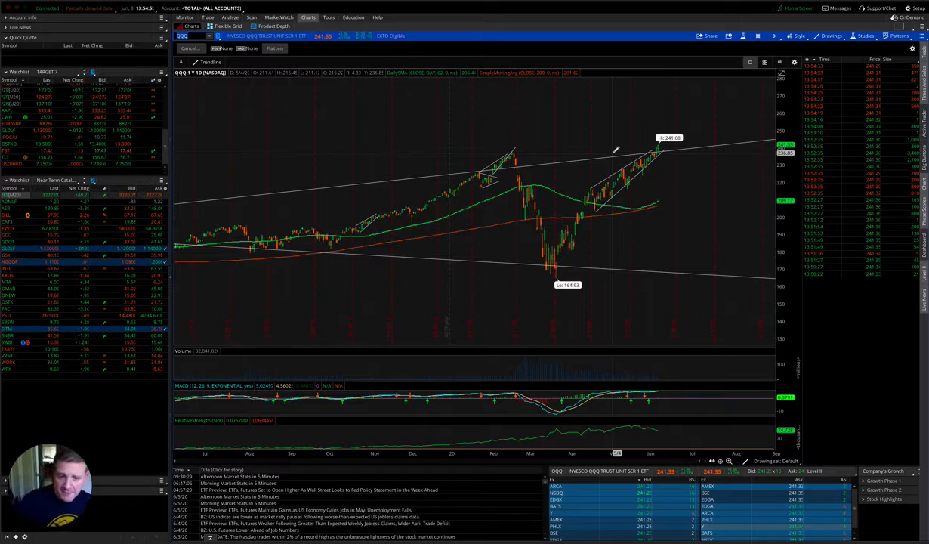
{"action": "mouse_move", "coordinate": [519, 159]}
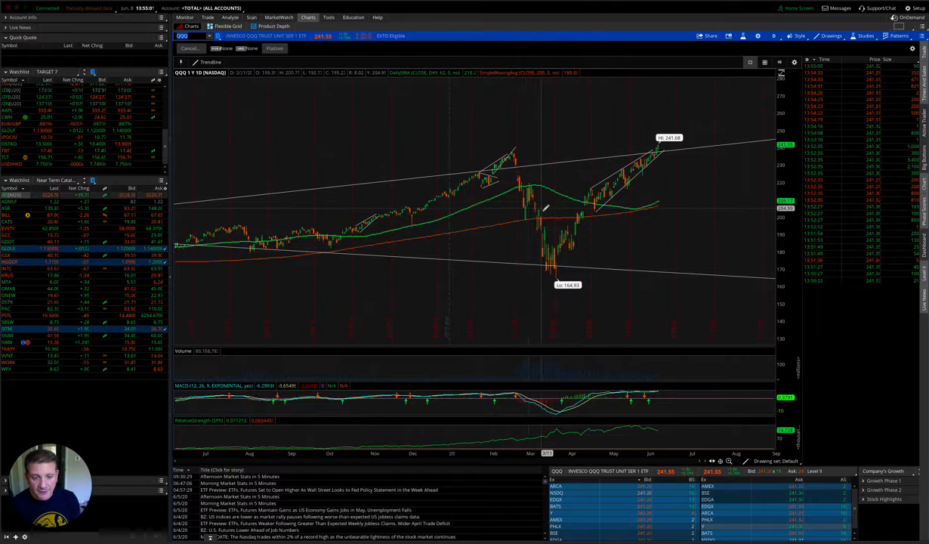
{"action": "mouse_move", "coordinate": [665, 136]}
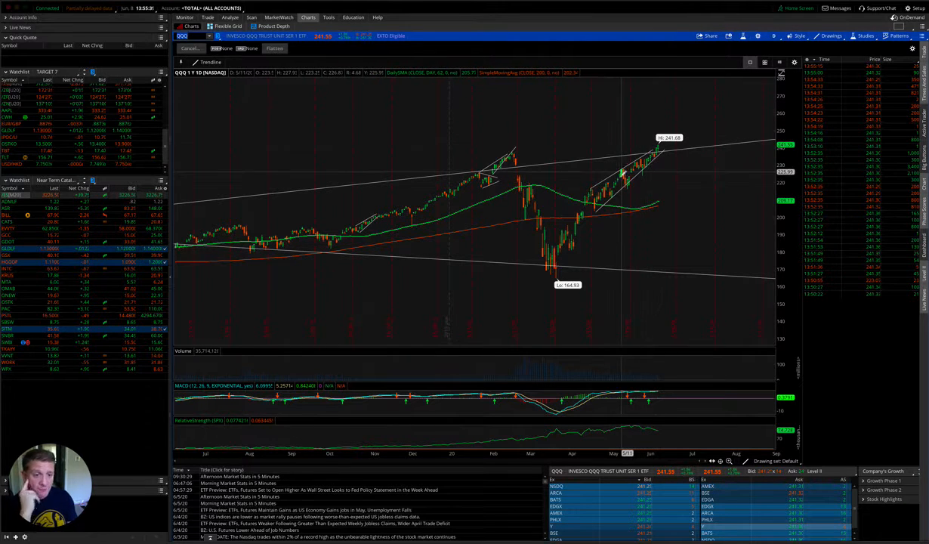
{"action": "mouse_move", "coordinate": [616, 204]}
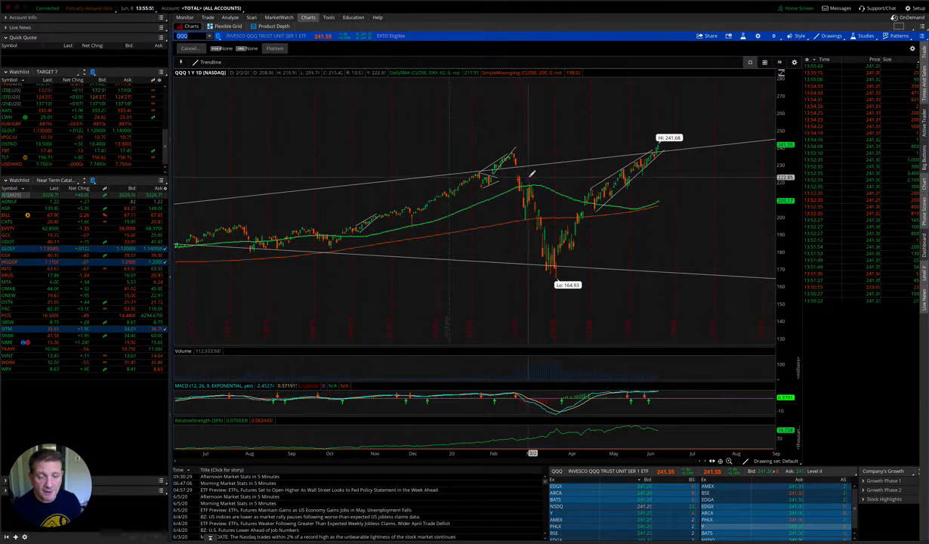
{"action": "mouse_move", "coordinate": [526, 178]}
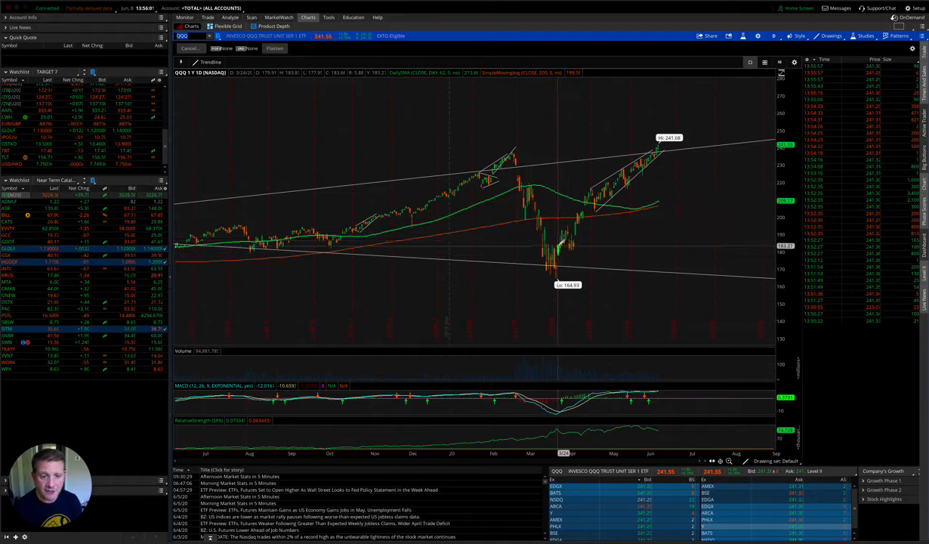
{"action": "mouse_move", "coordinate": [568, 239]}
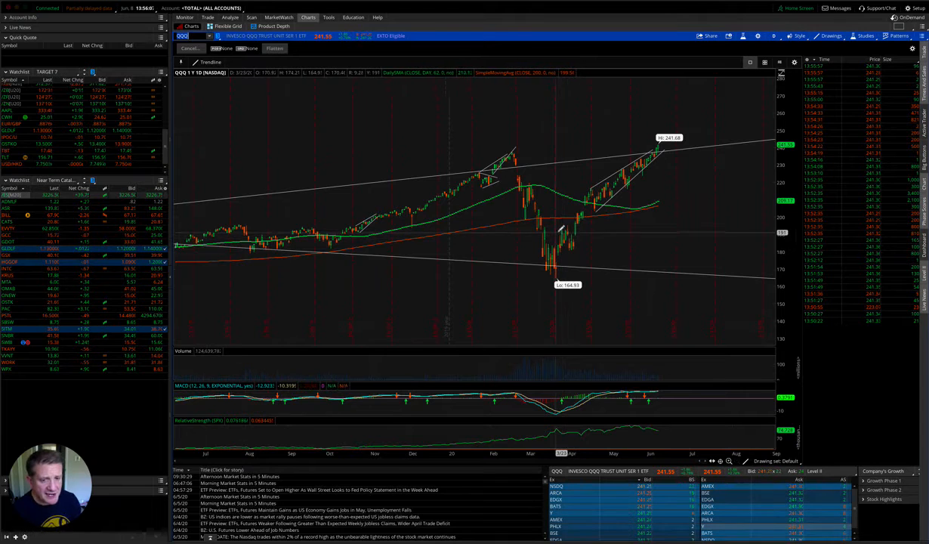
{"action": "mouse_move", "coordinate": [562, 239]}
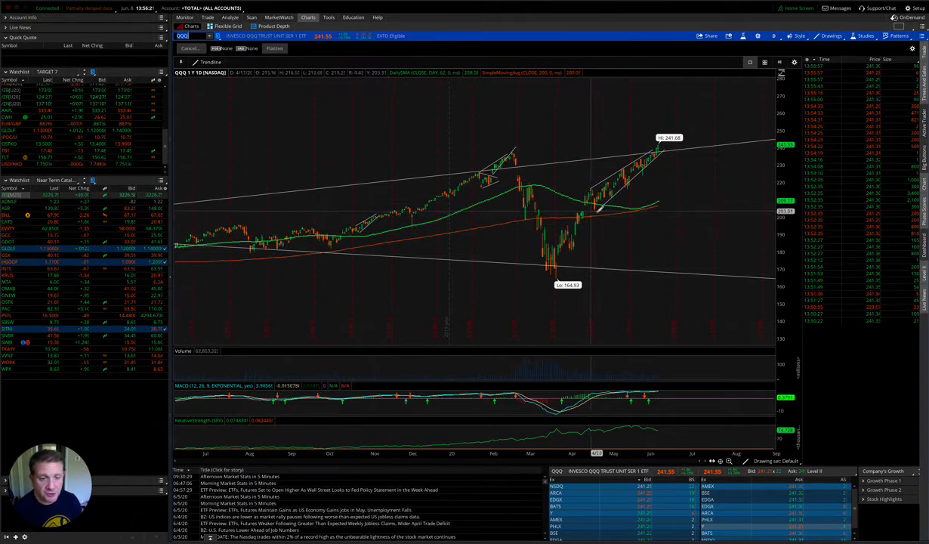
{"action": "mouse_move", "coordinate": [604, 211]}
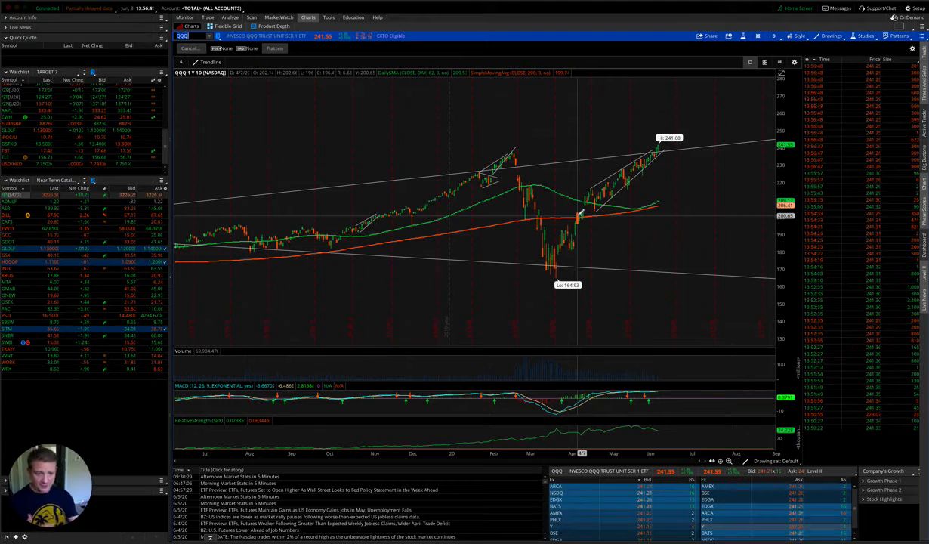
{"action": "mouse_move", "coordinate": [586, 173]}
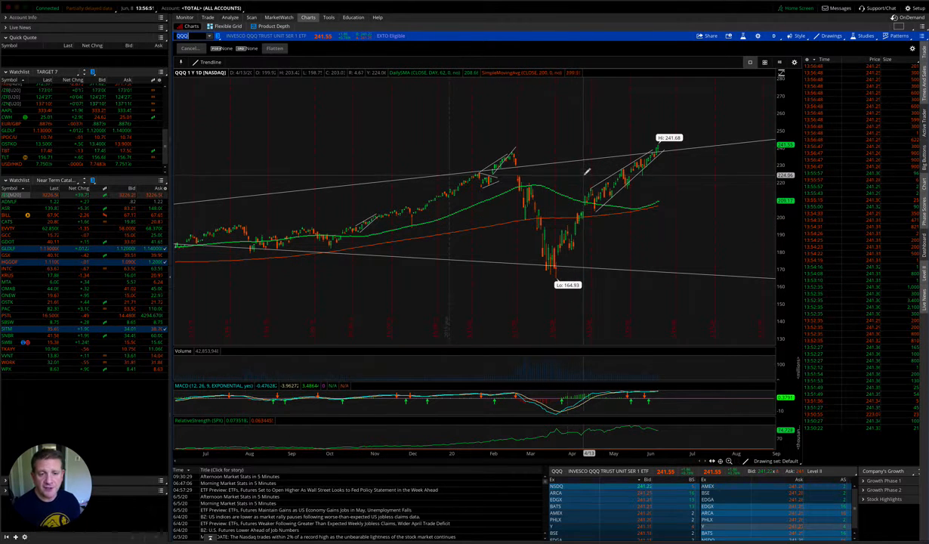
{"action": "mouse_move", "coordinate": [574, 184]}
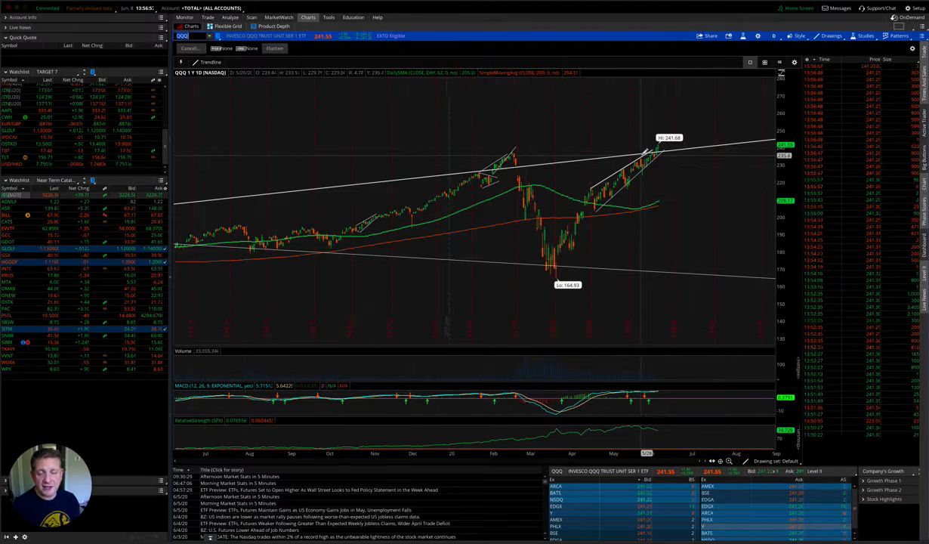
{"action": "mouse_move", "coordinate": [650, 169]}
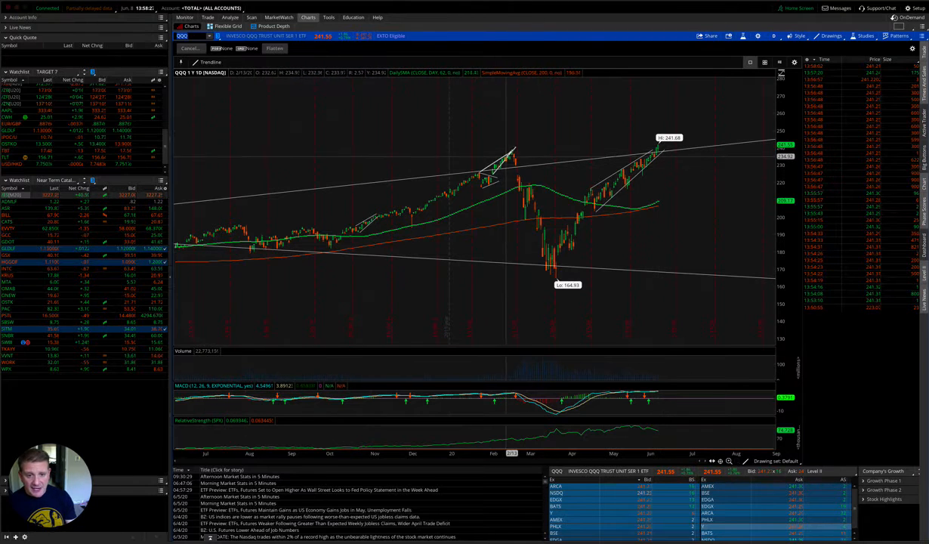
{"action": "mouse_move", "coordinate": [511, 158]}
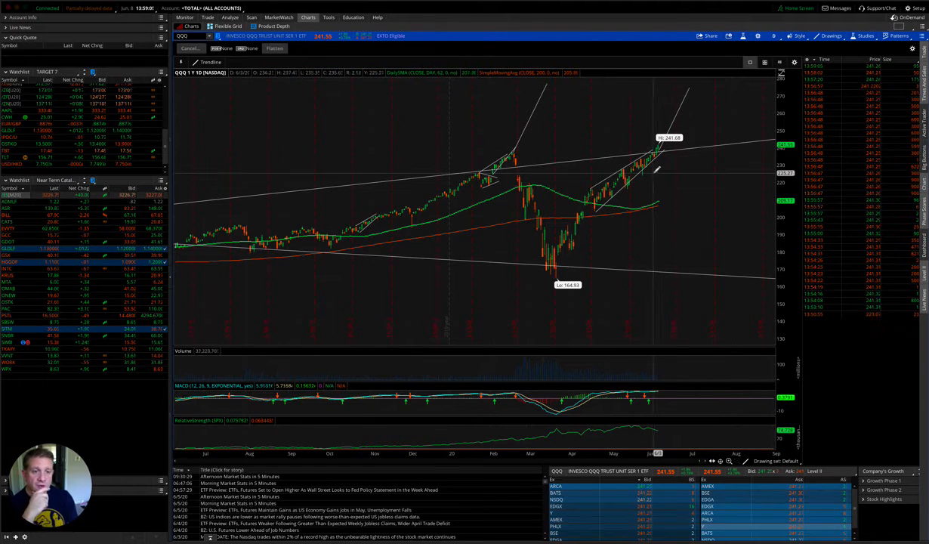
{"action": "mouse_move", "coordinate": [671, 151]}
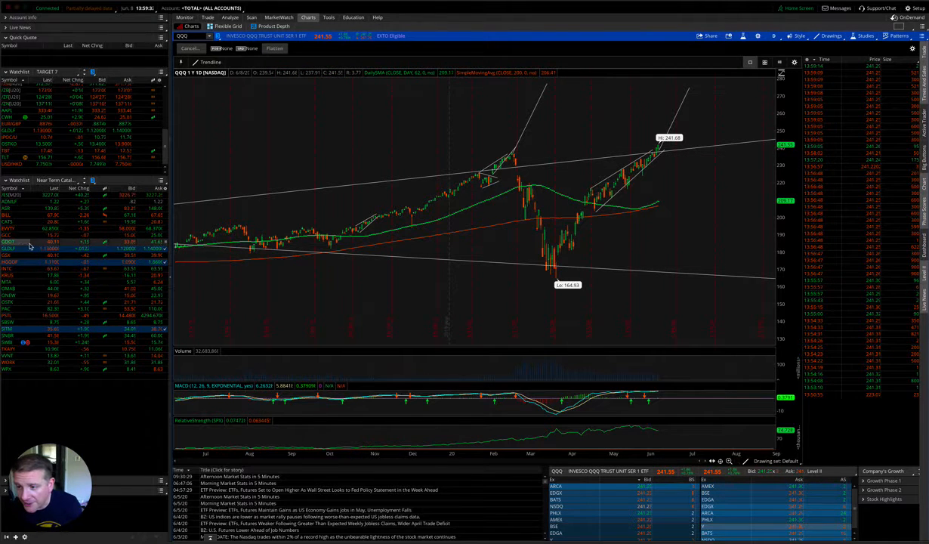
- Load the GCC commodity fund chart and sketch a rising projection line from the latest bar
{"action": "left_click", "coordinate": [7, 236]}
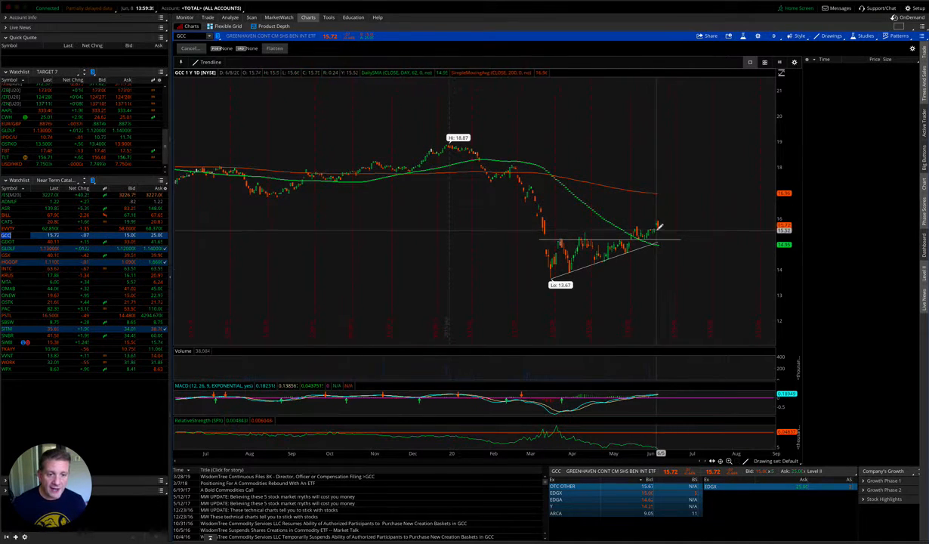
{"action": "left_click_drag", "start_coordinate": [652, 229], "coordinate": [736, 139]}
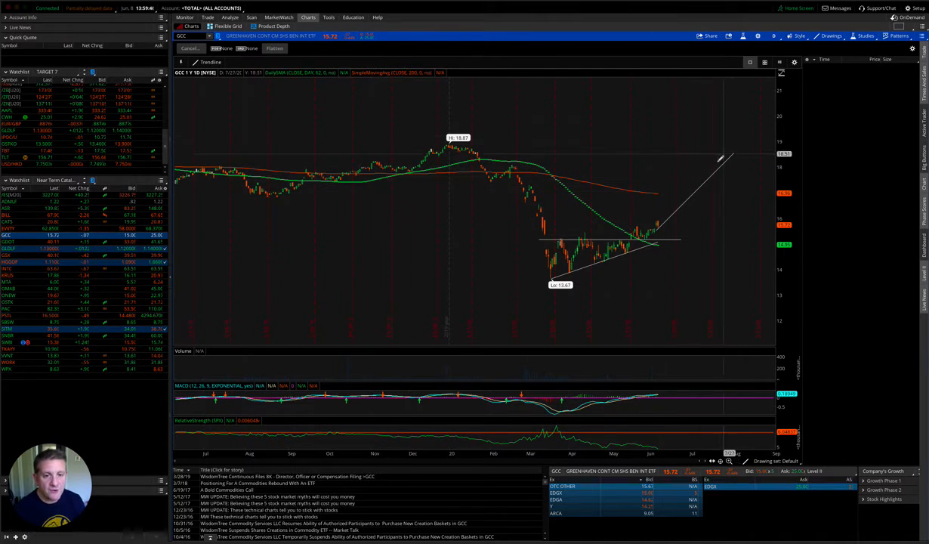
{"action": "mouse_move", "coordinate": [421, 228]}
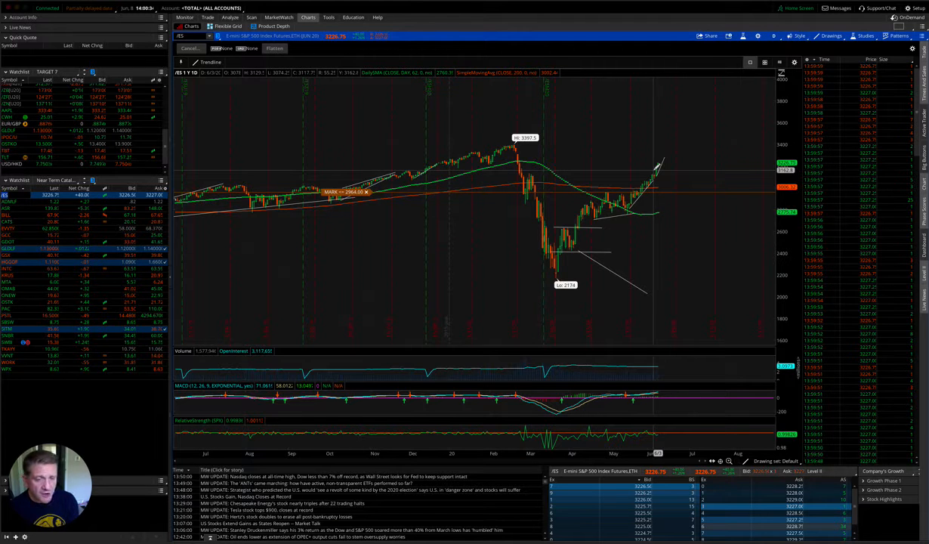
{"action": "mouse_move", "coordinate": [637, 228]}
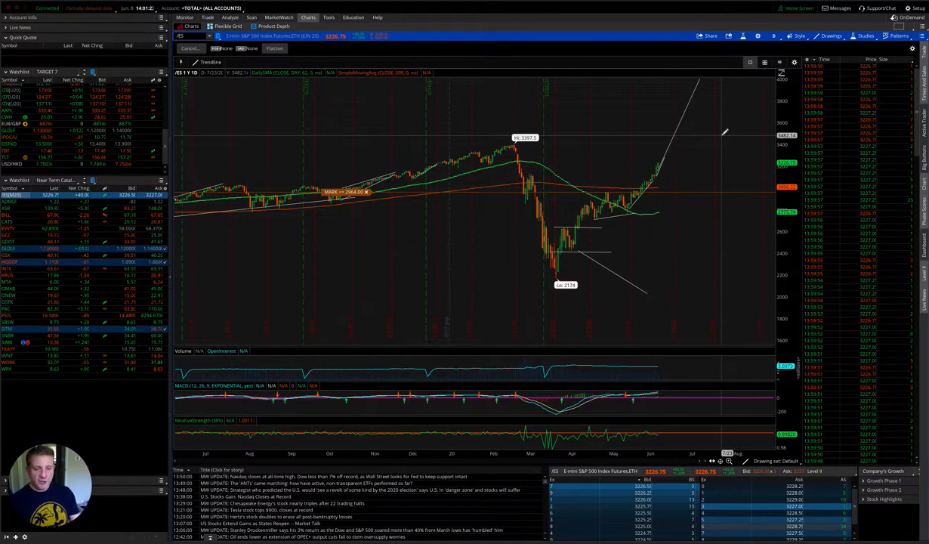
{"action": "mouse_move", "coordinate": [601, 213]}
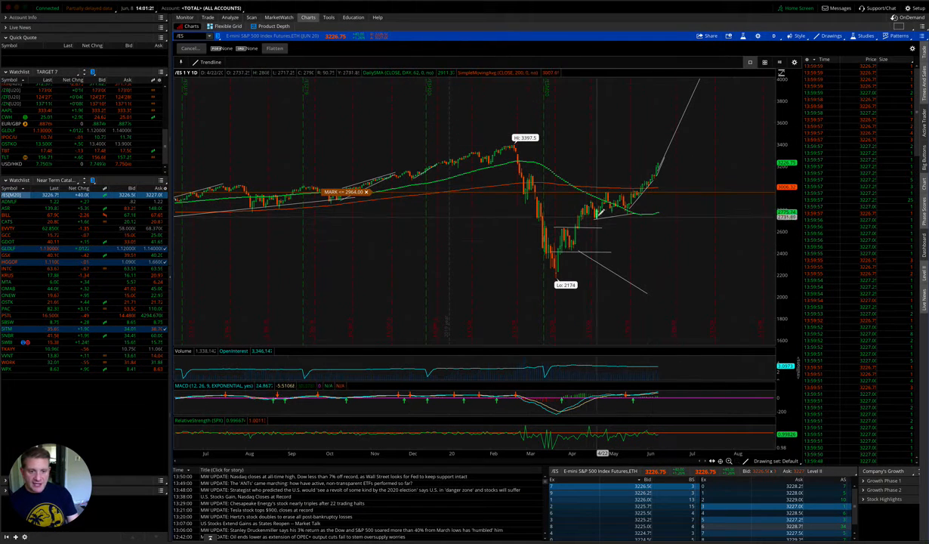
{"action": "mouse_move", "coordinate": [612, 203]}
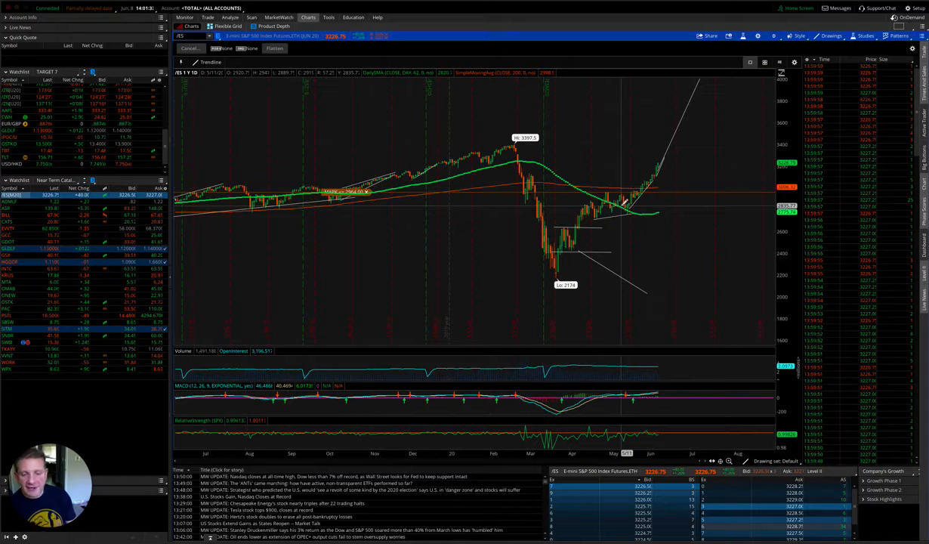
{"action": "mouse_move", "coordinate": [622, 204]}
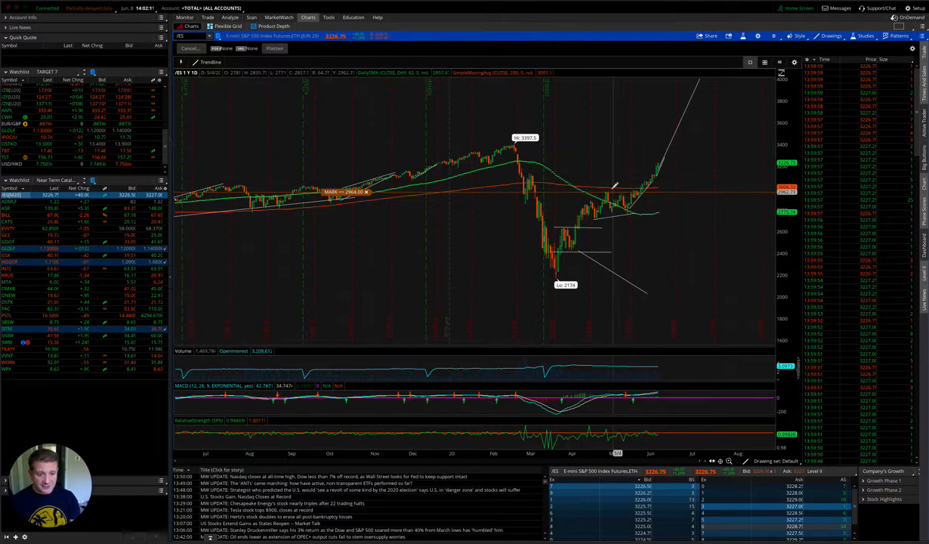
{"action": "mouse_move", "coordinate": [637, 197]}
{"action": "type", "text": "CAKE"}
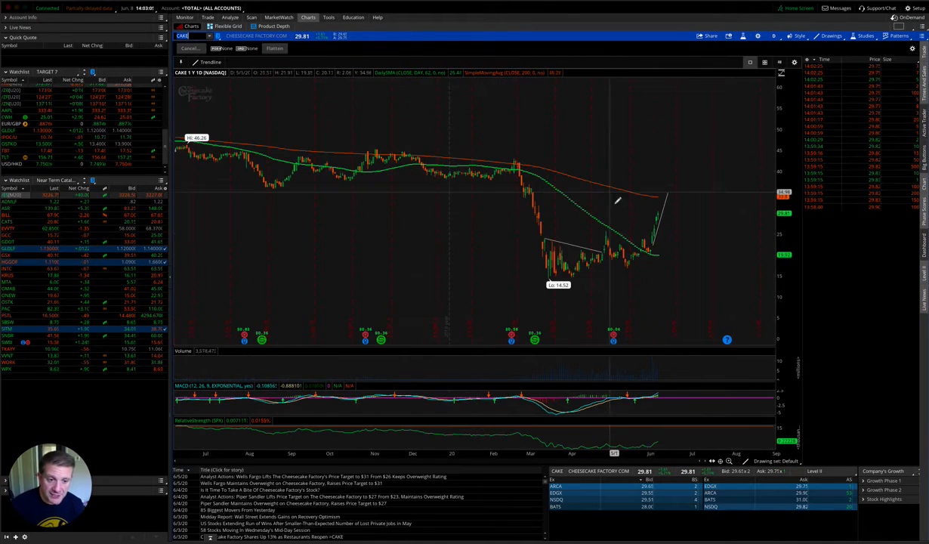
{"action": "mouse_move", "coordinate": [655, 249]}
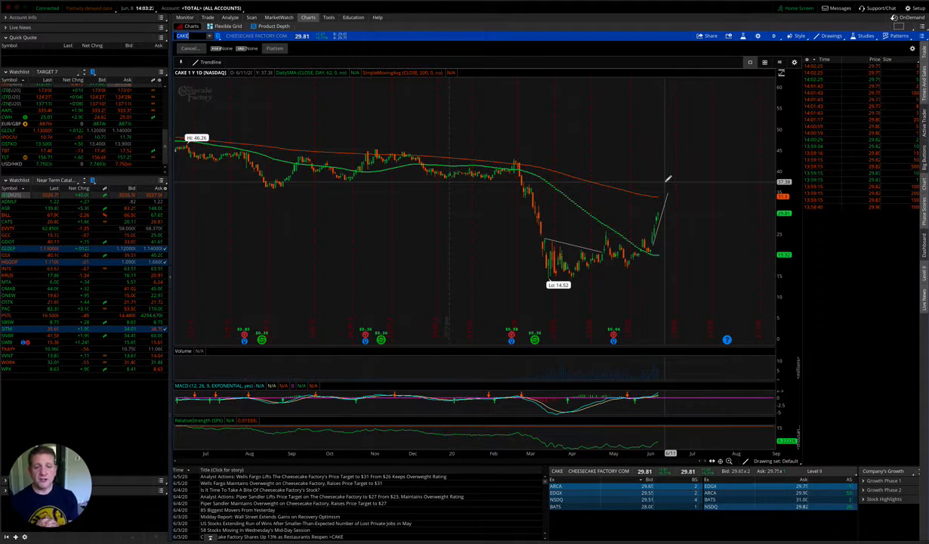
{"action": "mouse_move", "coordinate": [323, 129]}
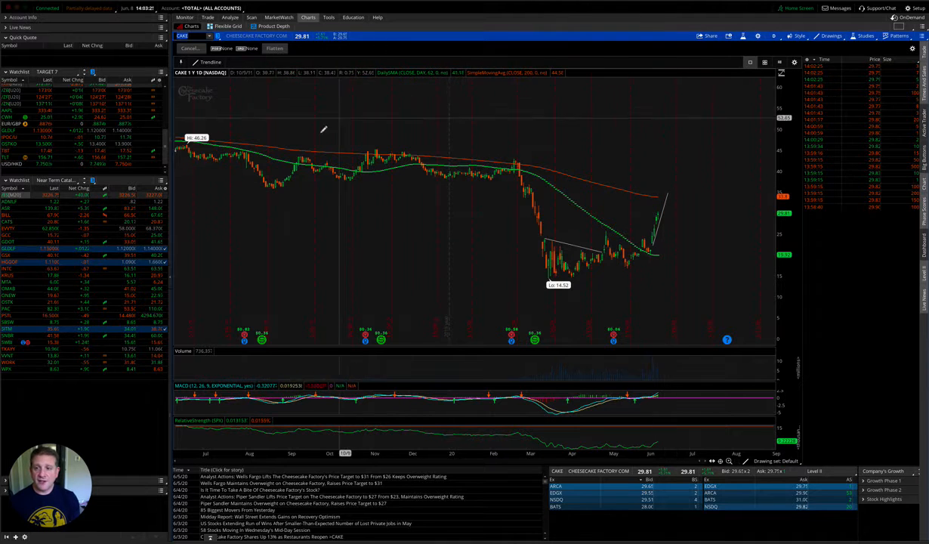
{"action": "mouse_move", "coordinate": [370, 136]}
{"action": "type", "text": "WGO"}
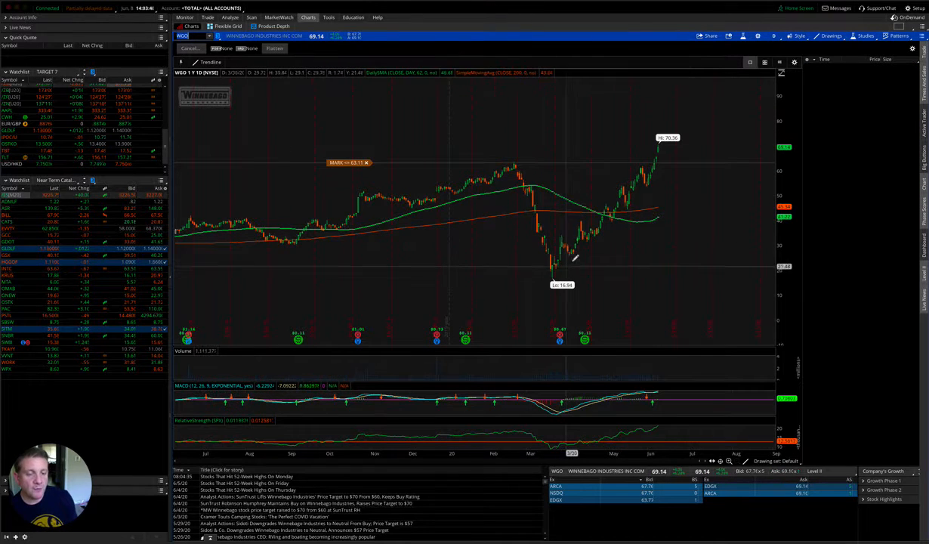
{"action": "mouse_move", "coordinate": [501, 242]}
{"action": "type", "text": "THO"}
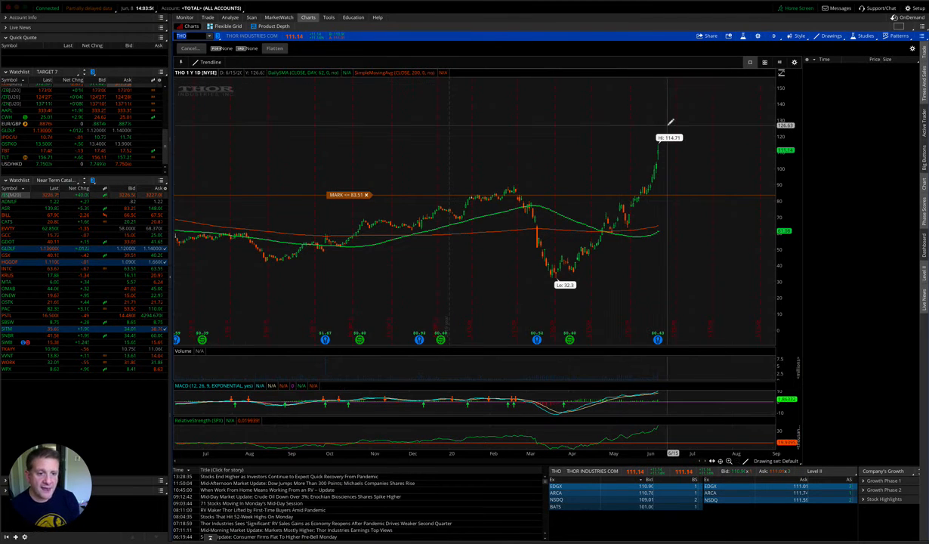
{"action": "mouse_move", "coordinate": [637, 172]}
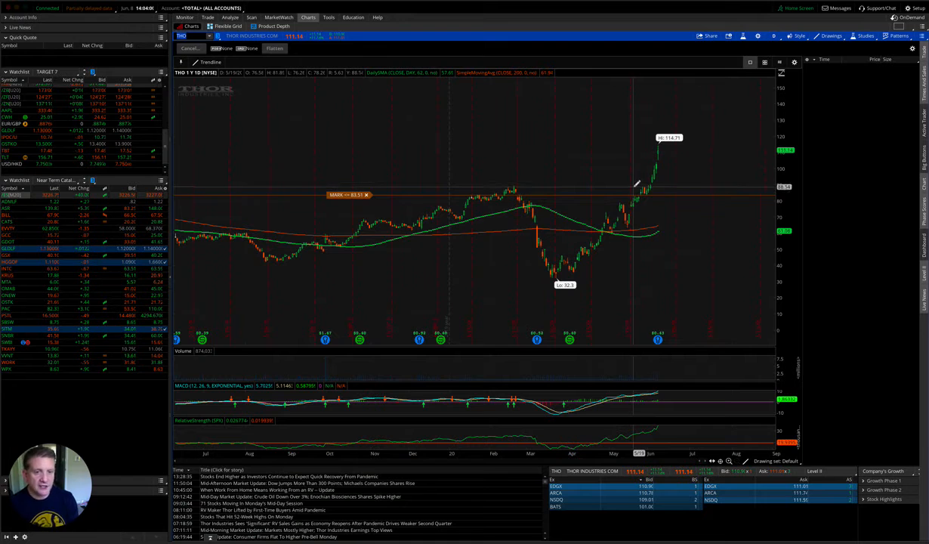
{"action": "mouse_move", "coordinate": [637, 189]}
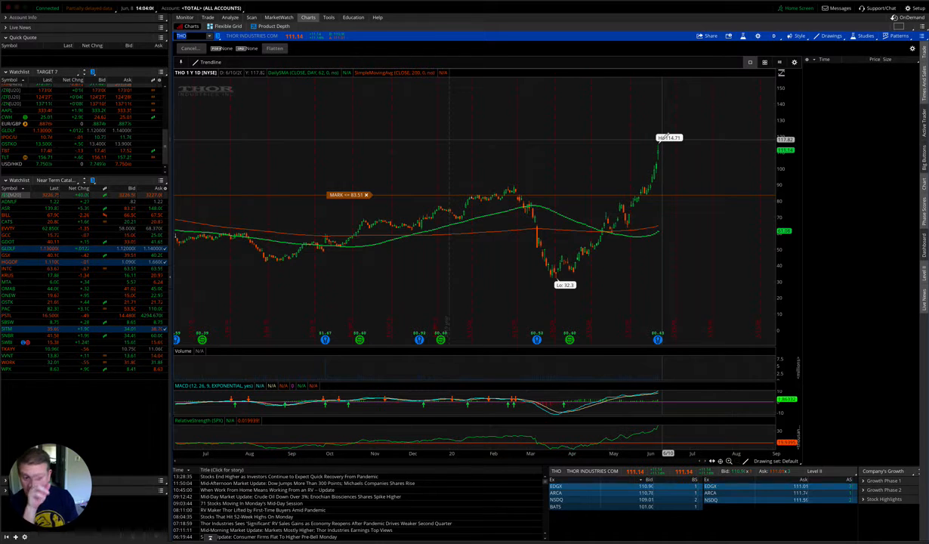
{"action": "mouse_move", "coordinate": [570, 254]}
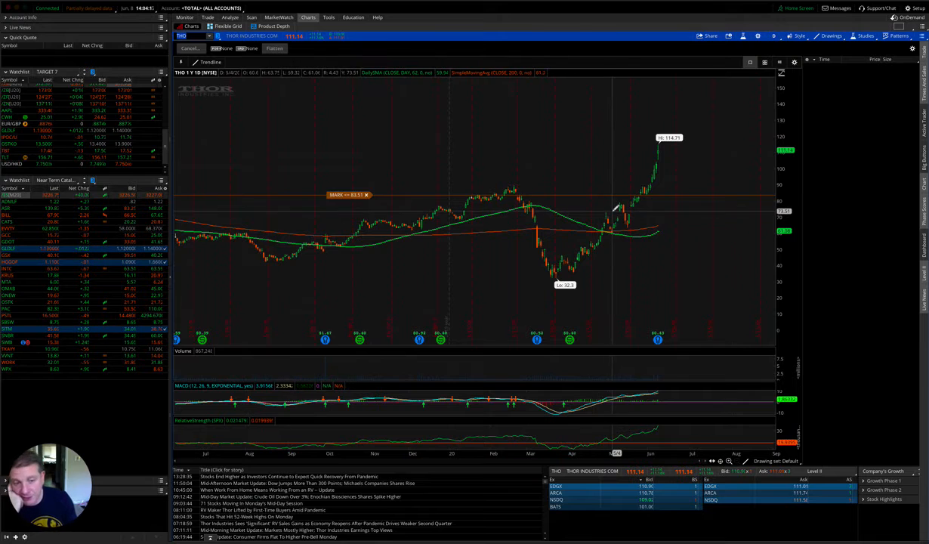
{"action": "mouse_move", "coordinate": [666, 122]}
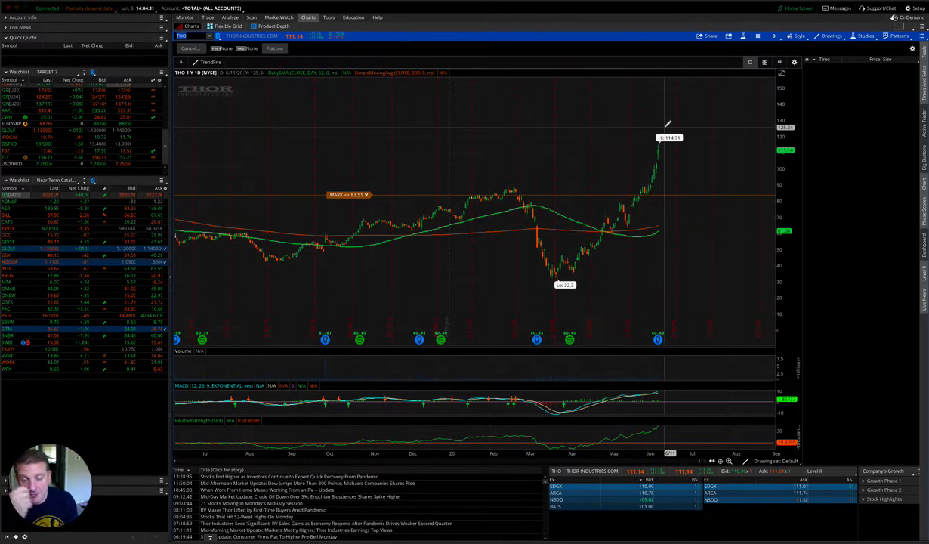
{"action": "mouse_move", "coordinate": [617, 196]}
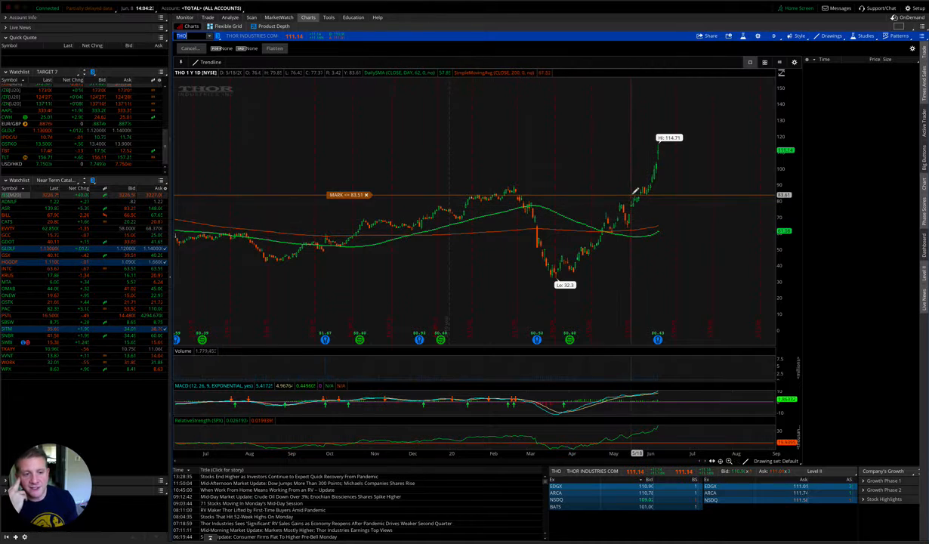
{"action": "mouse_move", "coordinate": [632, 191]}
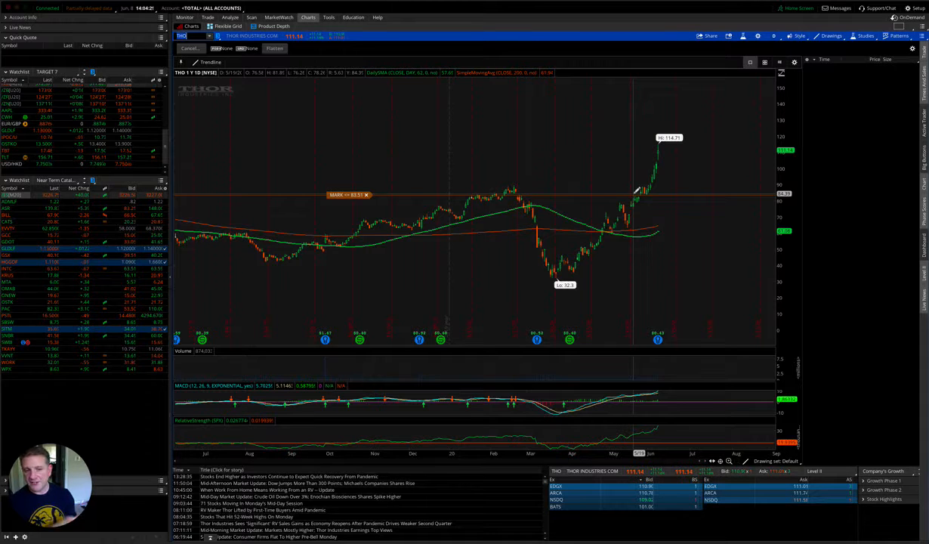
{"action": "mouse_move", "coordinate": [658, 219]}
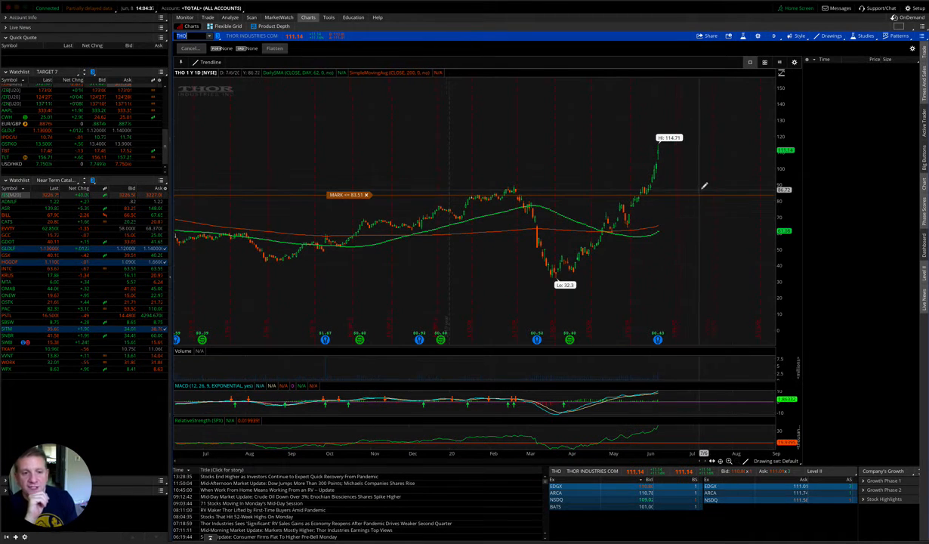
{"action": "mouse_move", "coordinate": [706, 188]}
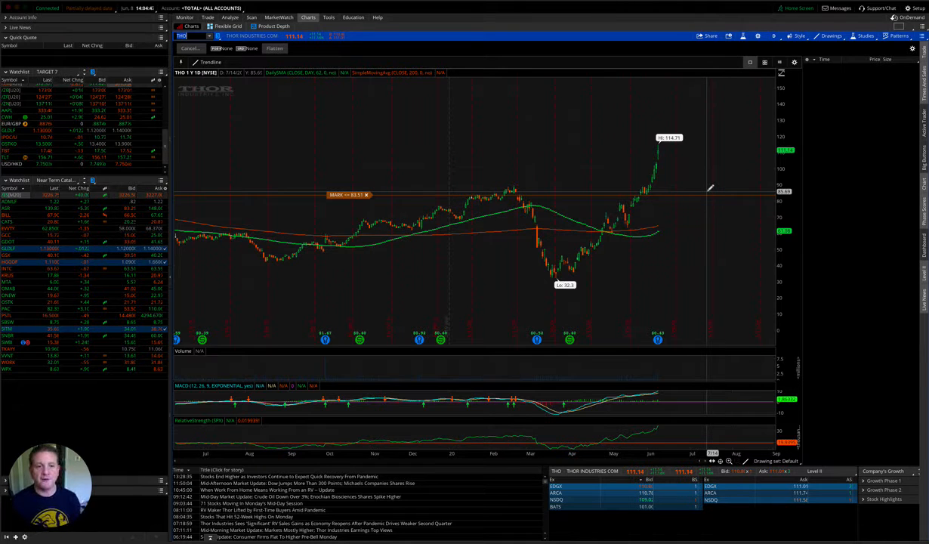
{"action": "mouse_move", "coordinate": [693, 198]}
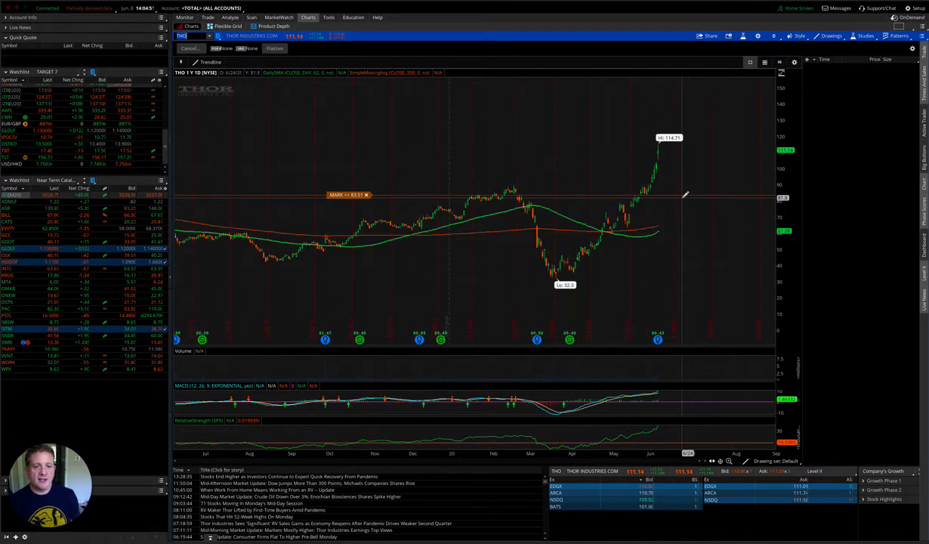
{"action": "mouse_move", "coordinate": [575, 250]}
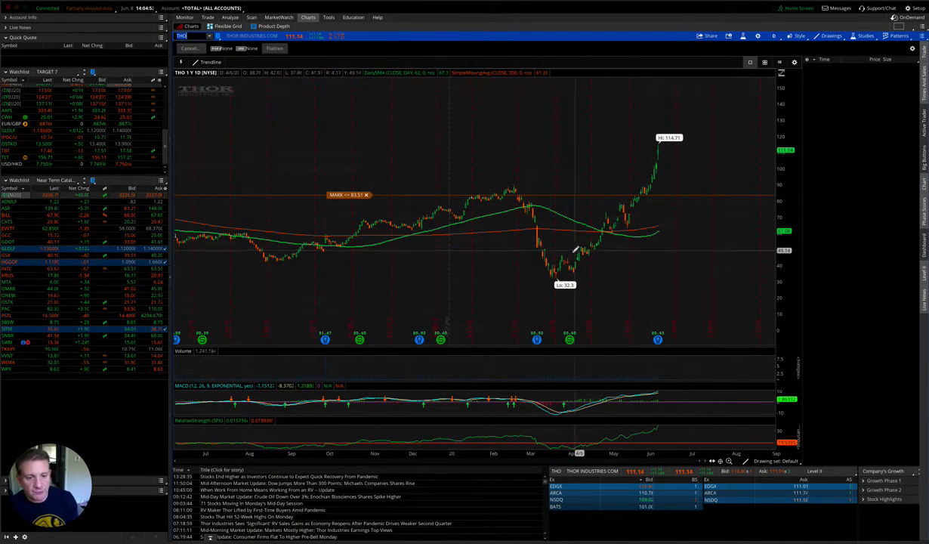
- Draw an upward line along the steep rebound on the daily chart
{"action": "left_click_drag", "start_coordinate": [564, 251], "coordinate": [626, 165]}
{"action": "type", "text": "PII"}
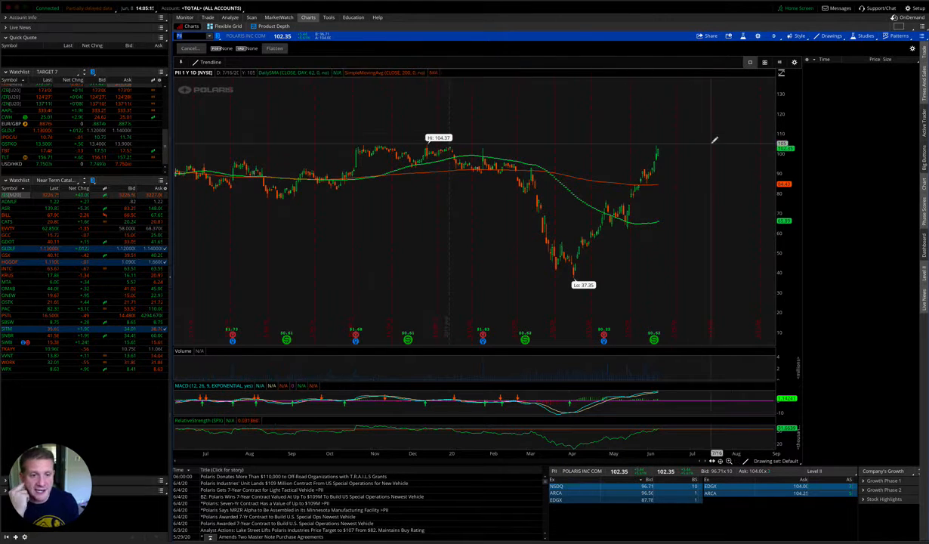
{"action": "mouse_move", "coordinate": [588, 253]}
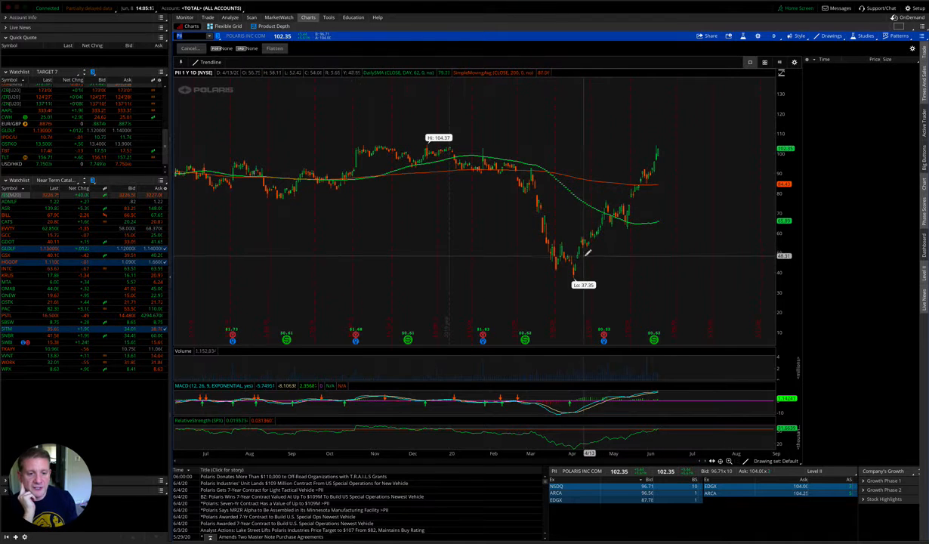
{"action": "mouse_move", "coordinate": [651, 148]}
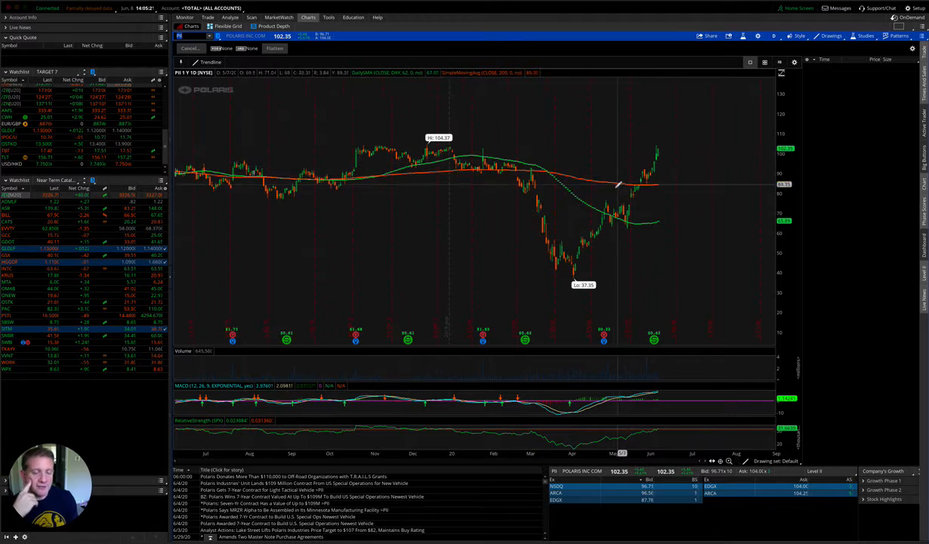
{"action": "mouse_move", "coordinate": [589, 245]}
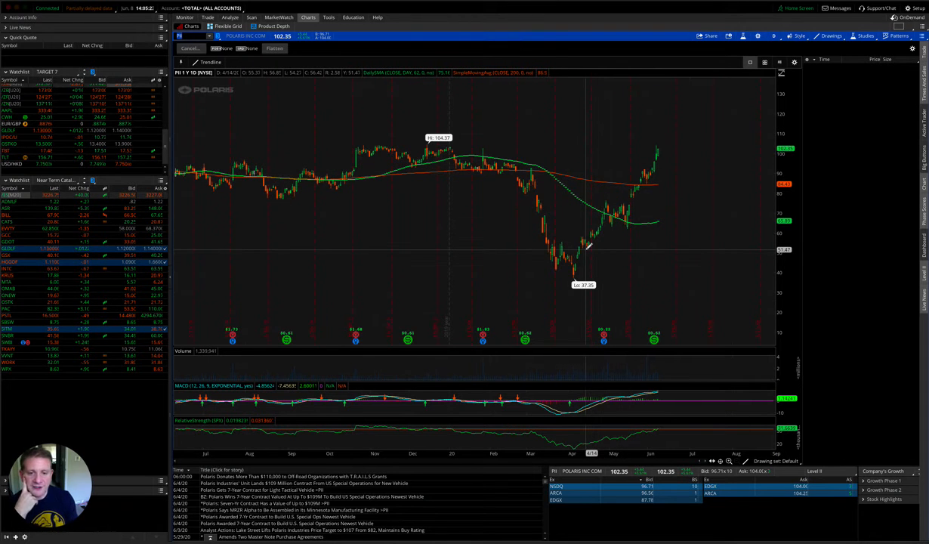
{"action": "mouse_move", "coordinate": [425, 219]}
{"action": "type", "text": "CAKE"}
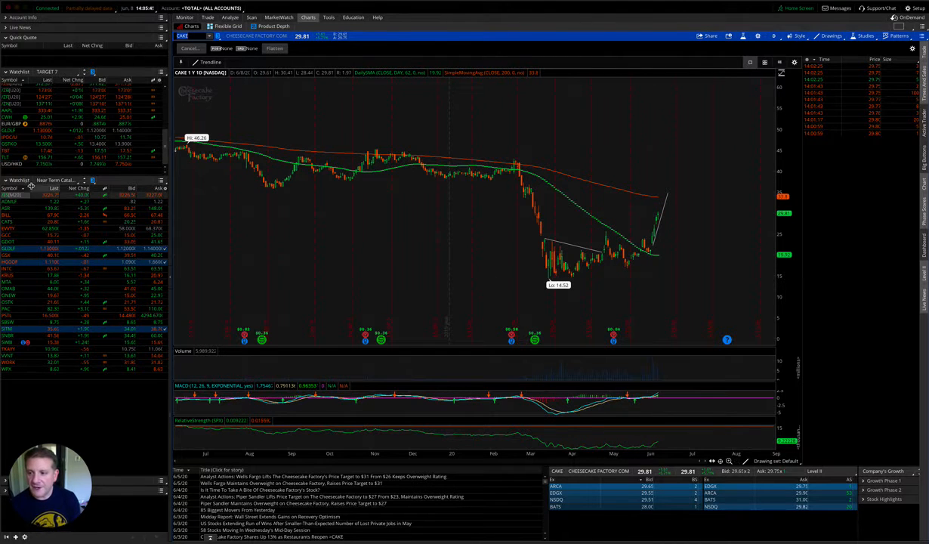
- Select the next symbol from the watchlist to load its daily chart
{"action": "left_click", "coordinate": [31, 194]}
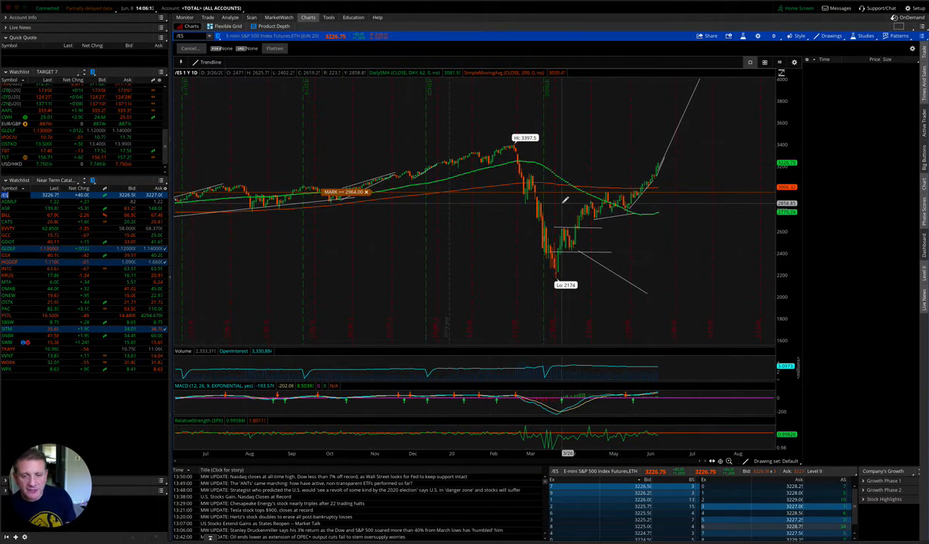
{"action": "mouse_move", "coordinate": [569, 181]}
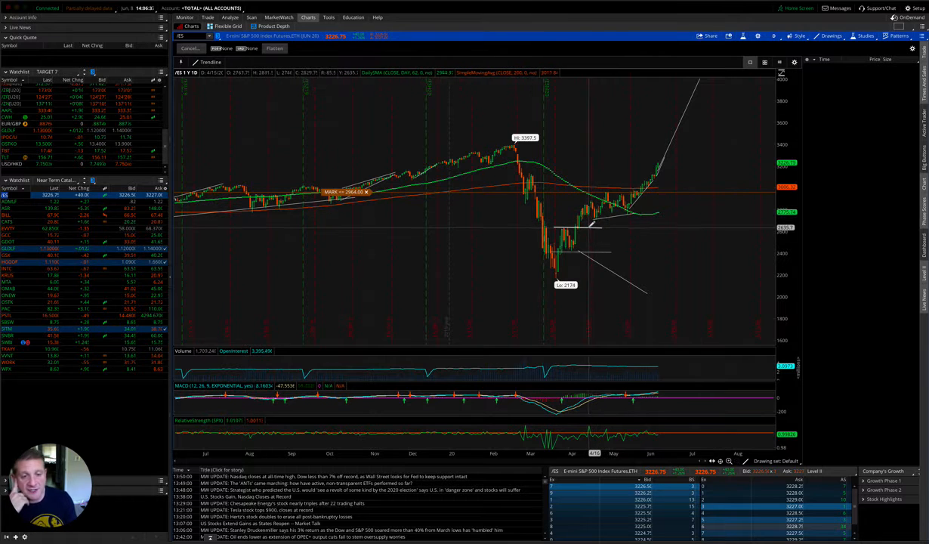
{"action": "mouse_move", "coordinate": [586, 224]}
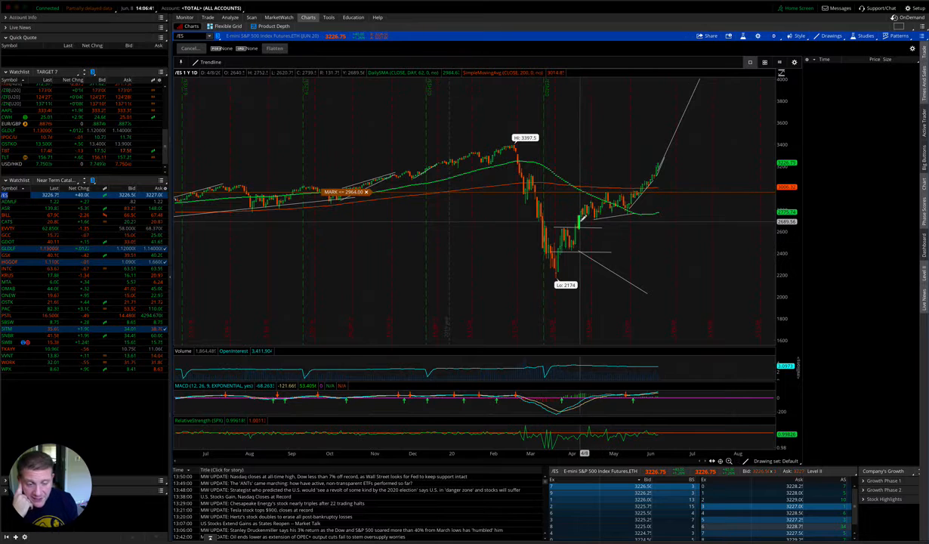
{"action": "mouse_move", "coordinate": [581, 220]}
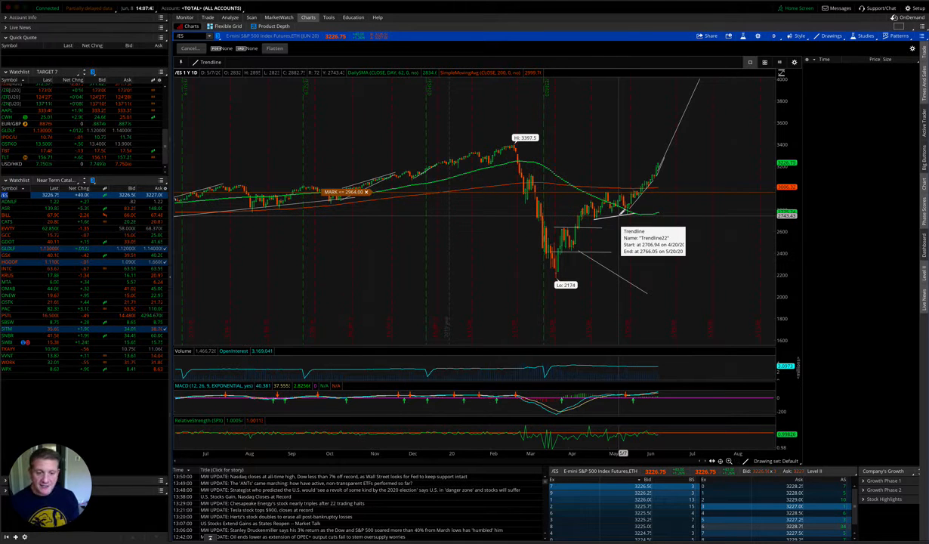
{"action": "mouse_move", "coordinate": [613, 217]}
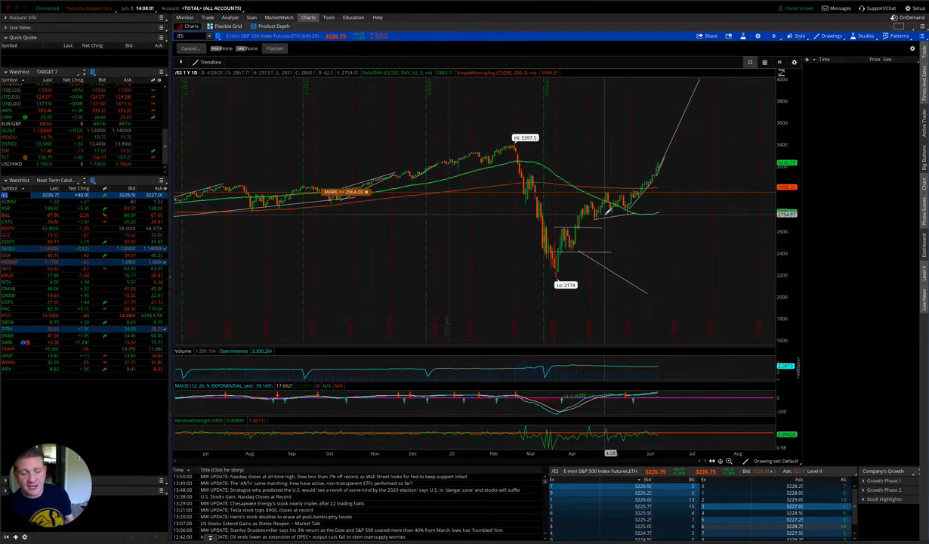
{"action": "mouse_move", "coordinate": [688, 163]}
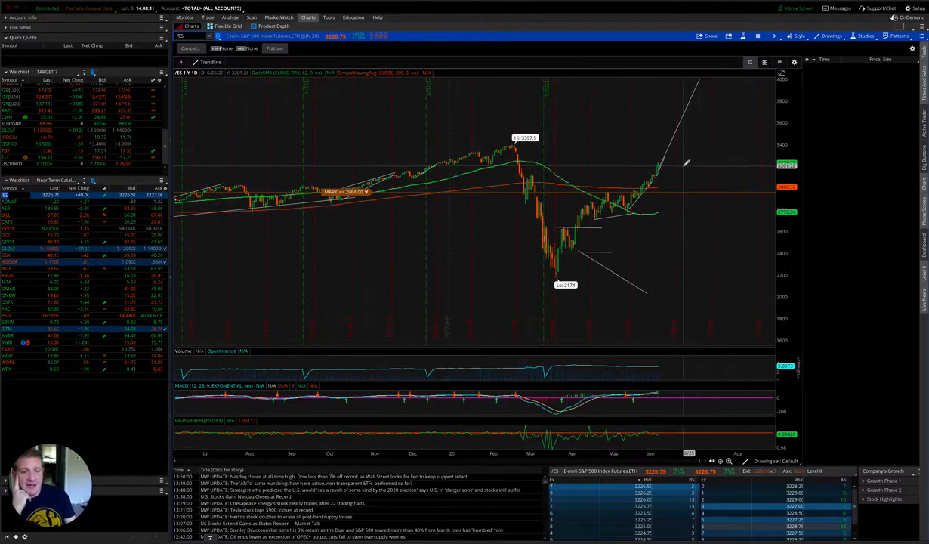
{"action": "mouse_move", "coordinate": [667, 188]}
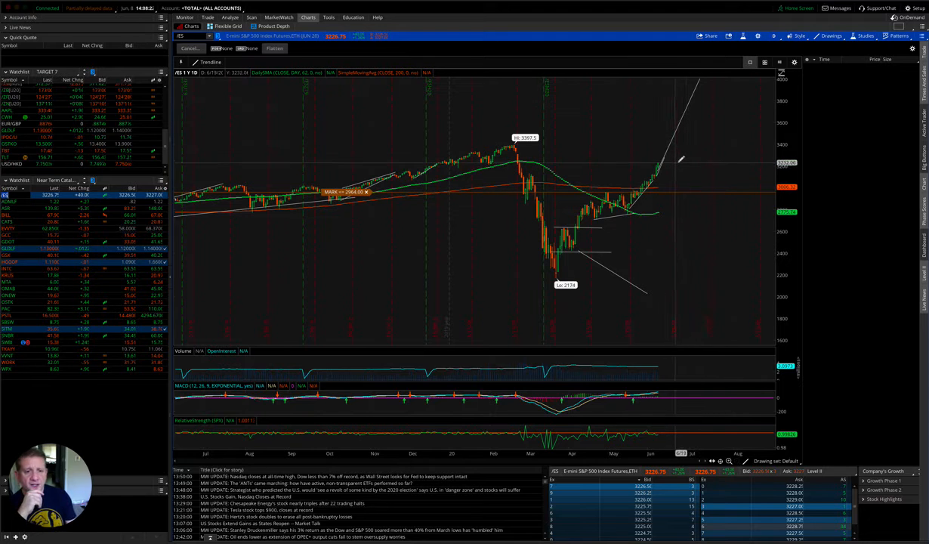
{"action": "mouse_move", "coordinate": [678, 158]}
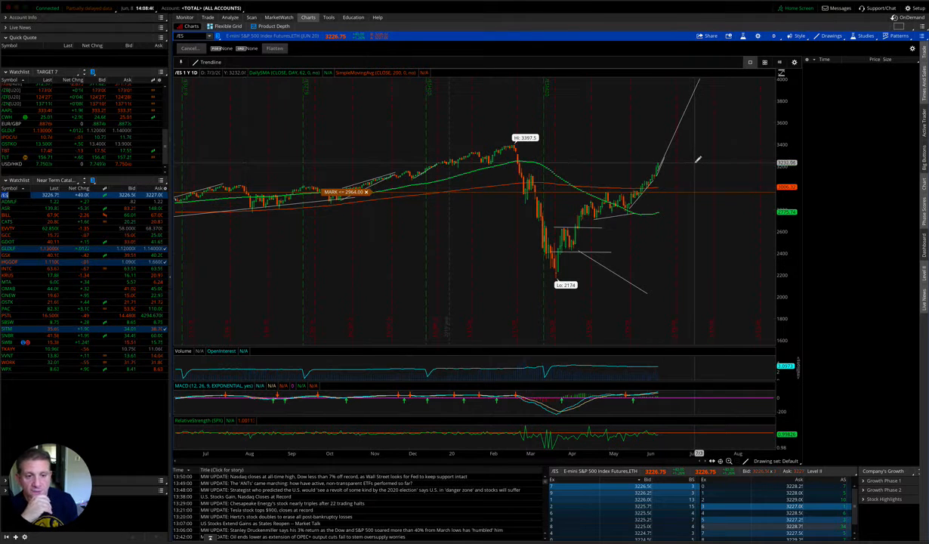
{"action": "mouse_move", "coordinate": [623, 163]}
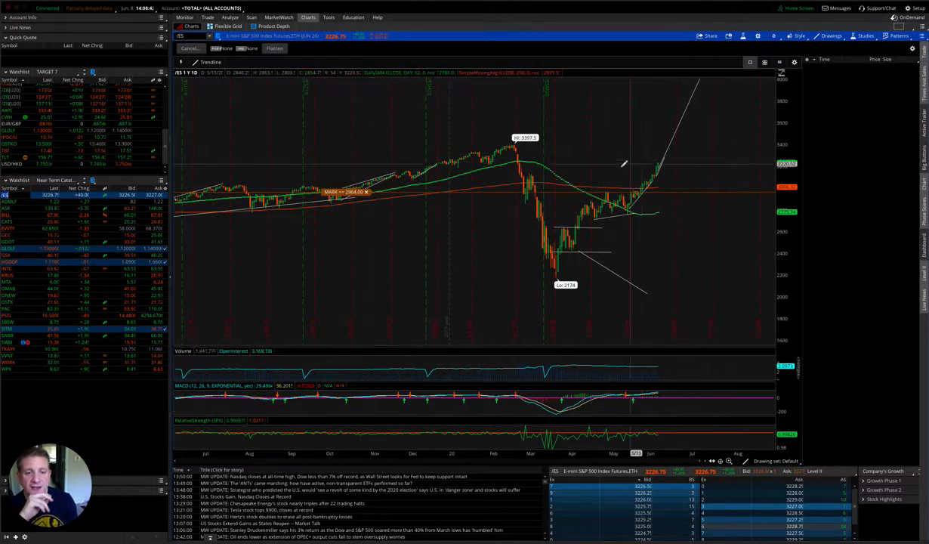
{"action": "mouse_move", "coordinate": [643, 194]}
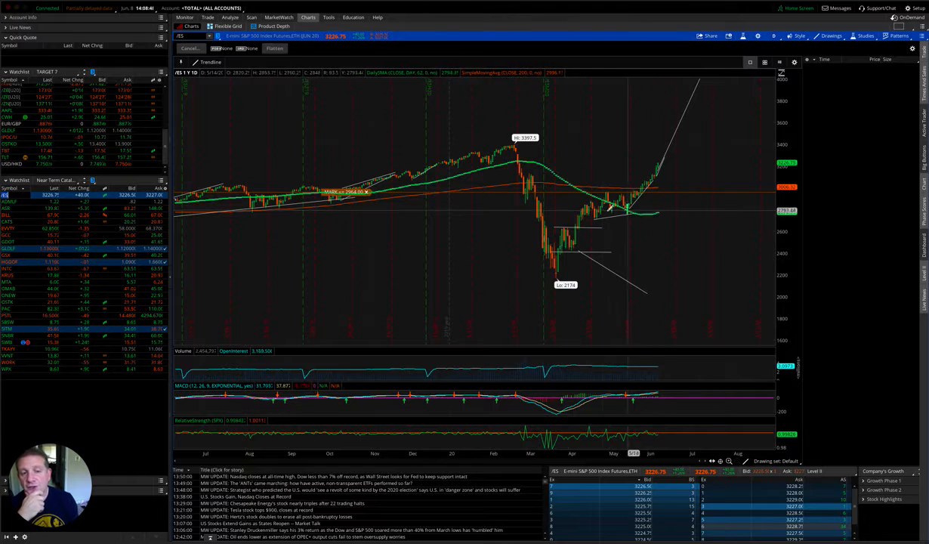
{"action": "mouse_move", "coordinate": [610, 204]}
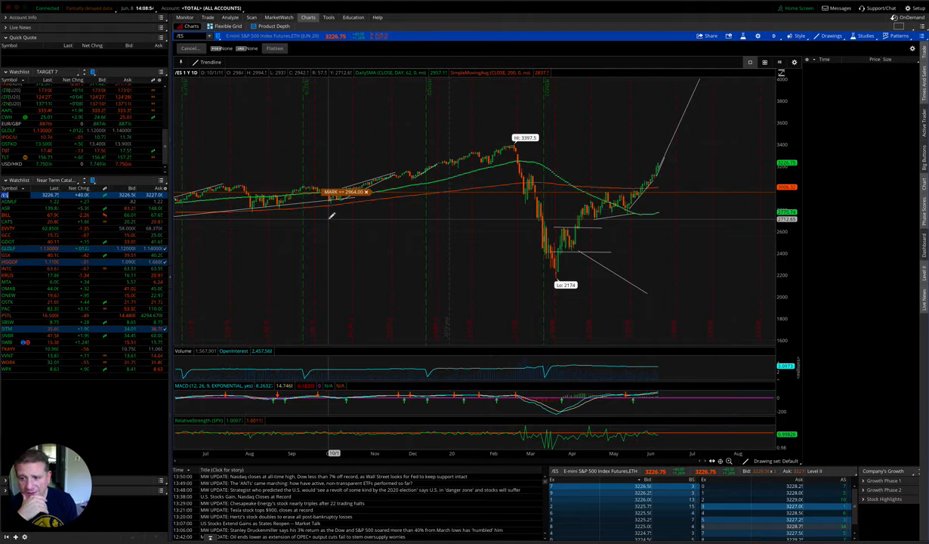
{"action": "mouse_move", "coordinate": [547, 151]}
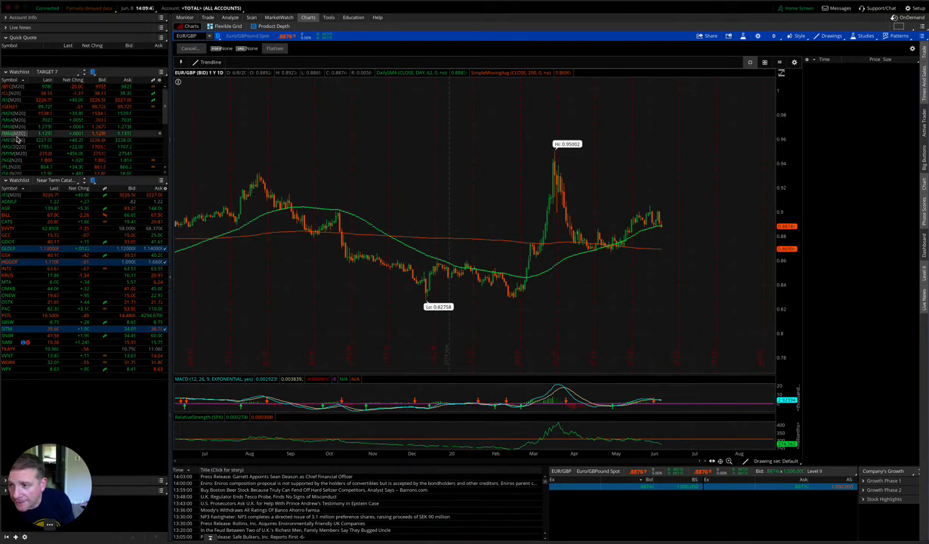
- Select EUR/GBP in the watchlist to load its daily chart
{"action": "left_click", "coordinate": [13, 146]}
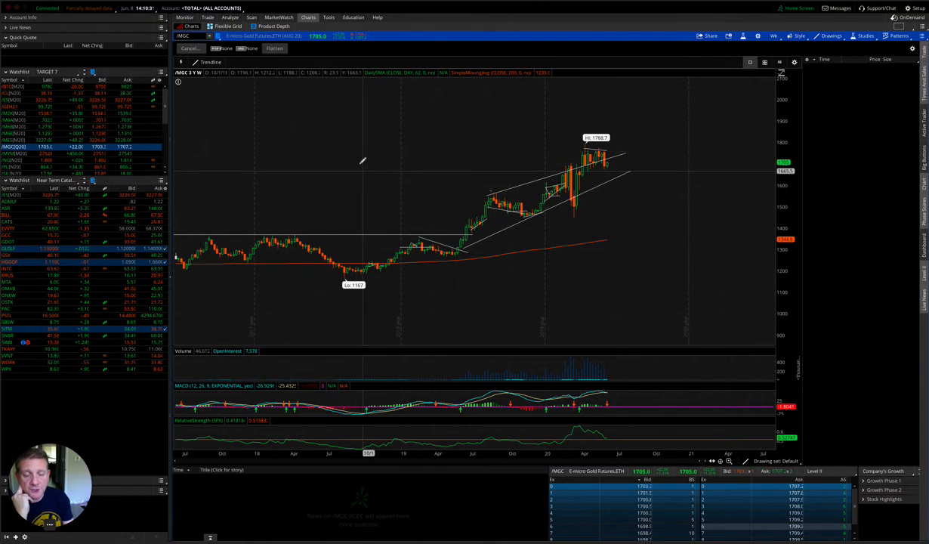
{"action": "mouse_move", "coordinate": [378, 59]}
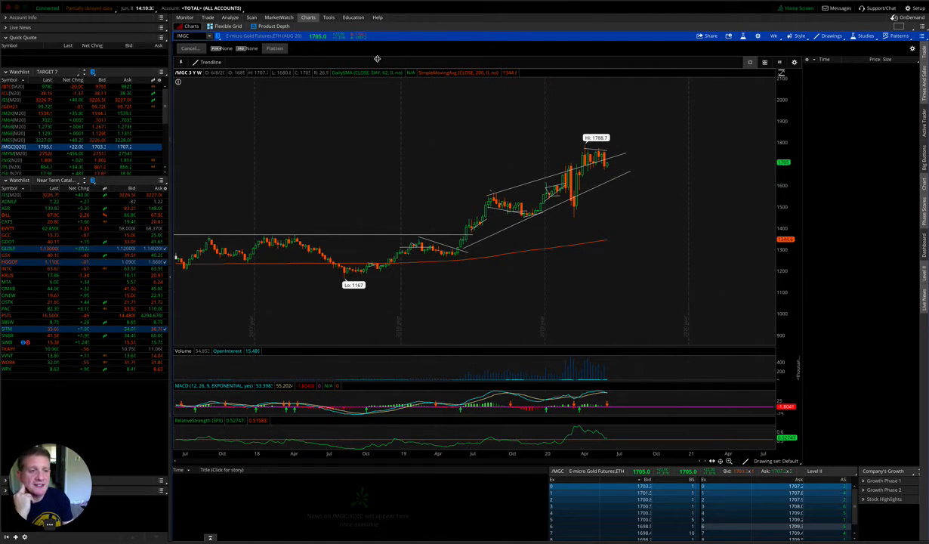
{"action": "mouse_move", "coordinate": [313, 118]}
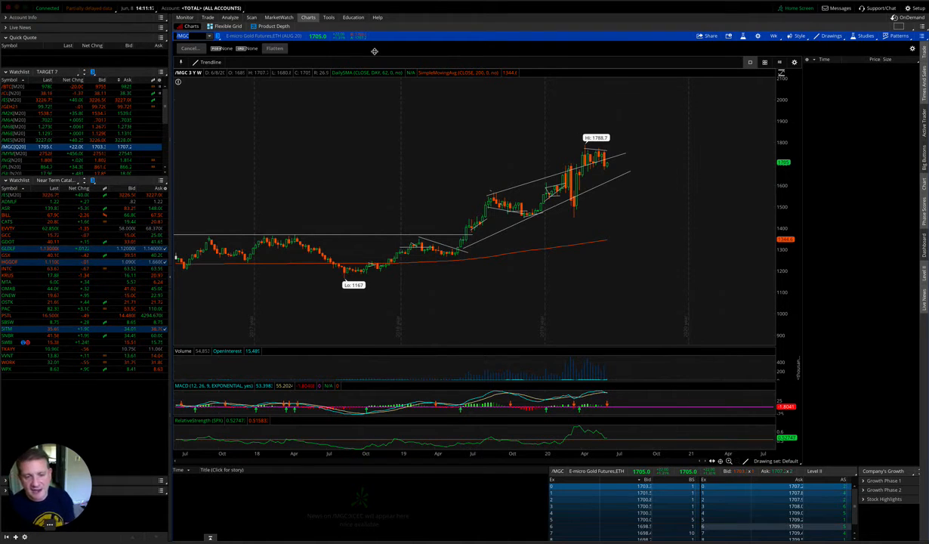
{"action": "mouse_move", "coordinate": [476, 145]}
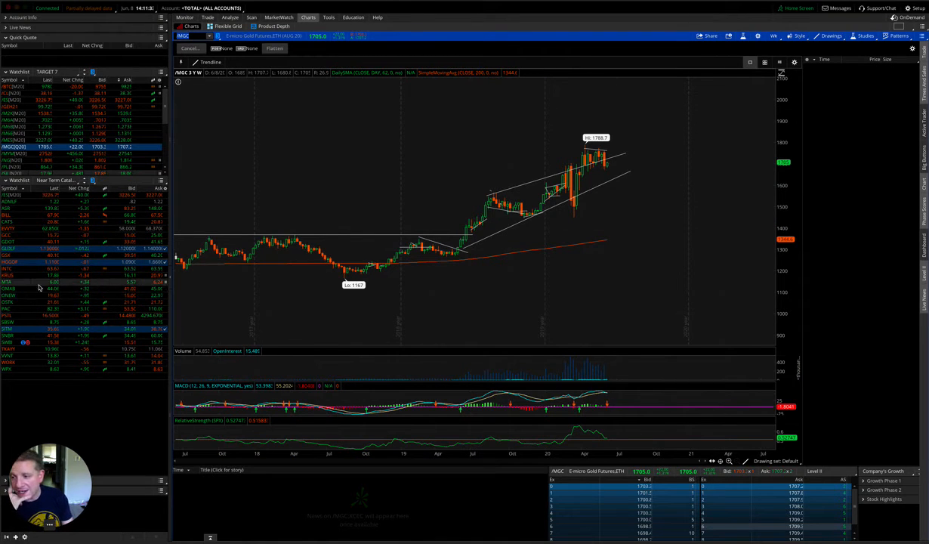
{"action": "left_click", "coordinate": [7, 269]}
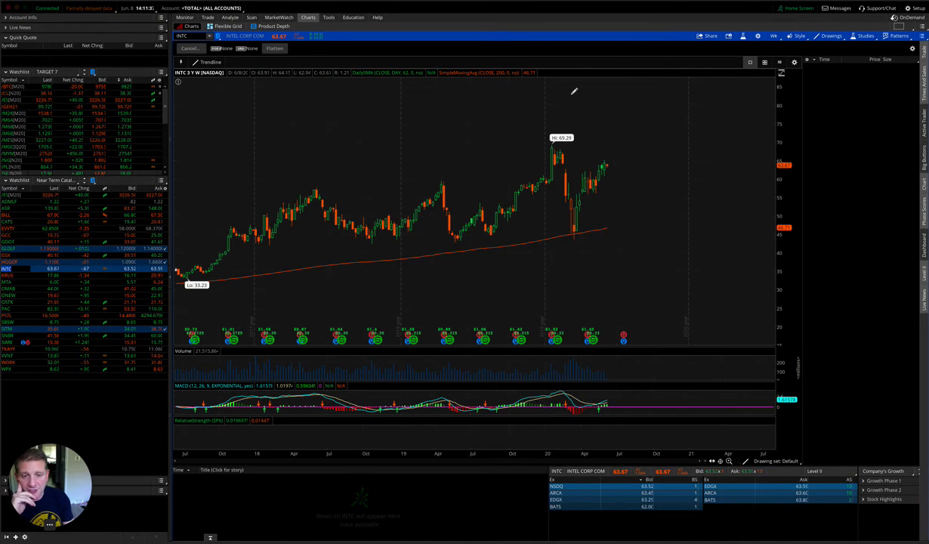
- Switch the Intel chart to a shorter daily time span from the time frame list
{"action": "left_click", "coordinate": [774, 37]}
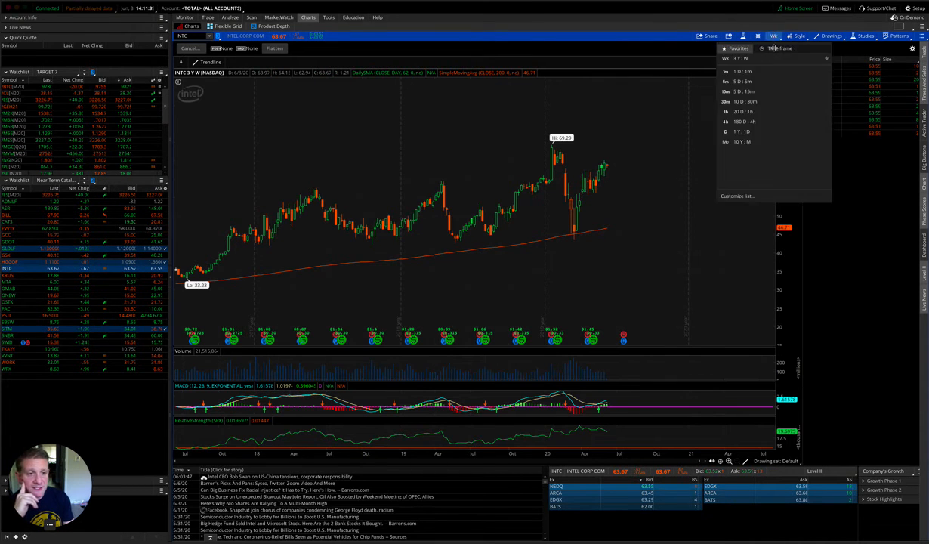
{"action": "left_click", "coordinate": [743, 131]}
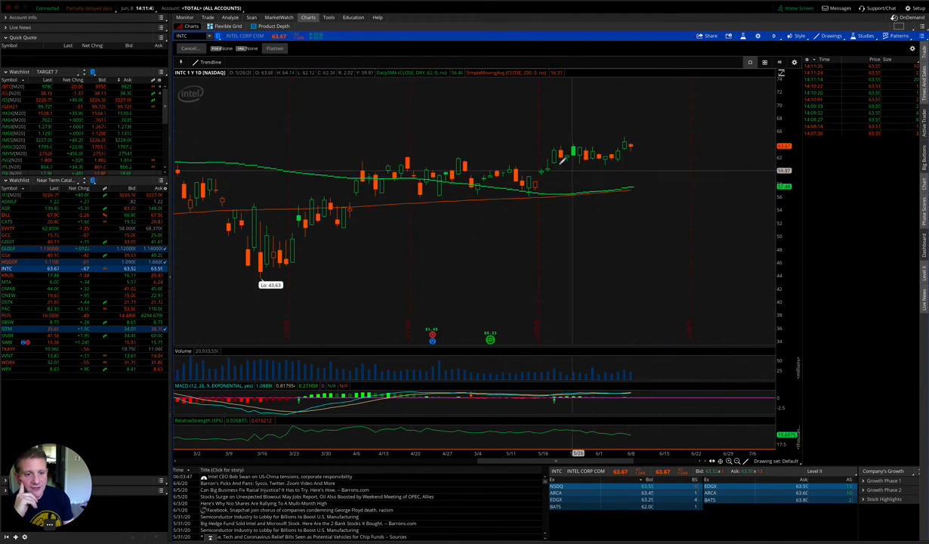
{"action": "mouse_move", "coordinate": [453, 175]}
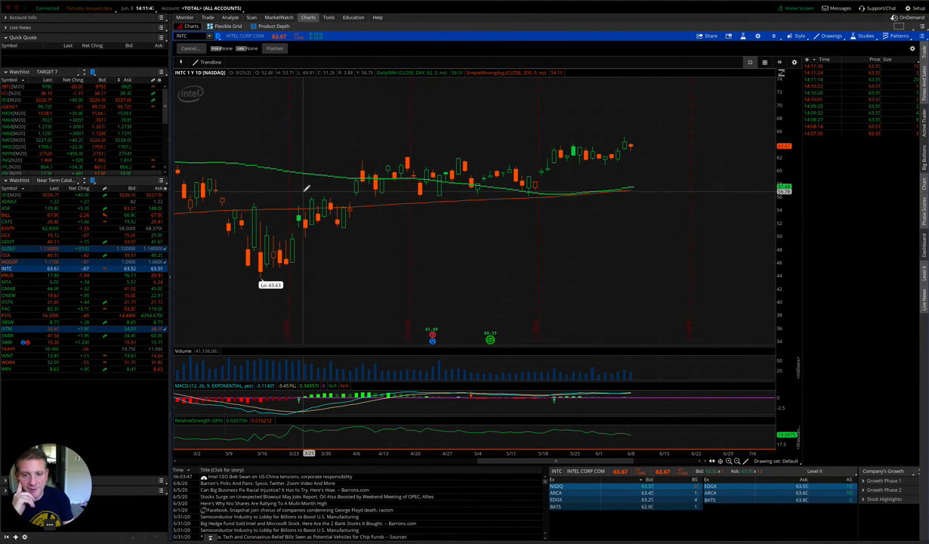
{"action": "mouse_move", "coordinate": [583, 142]}
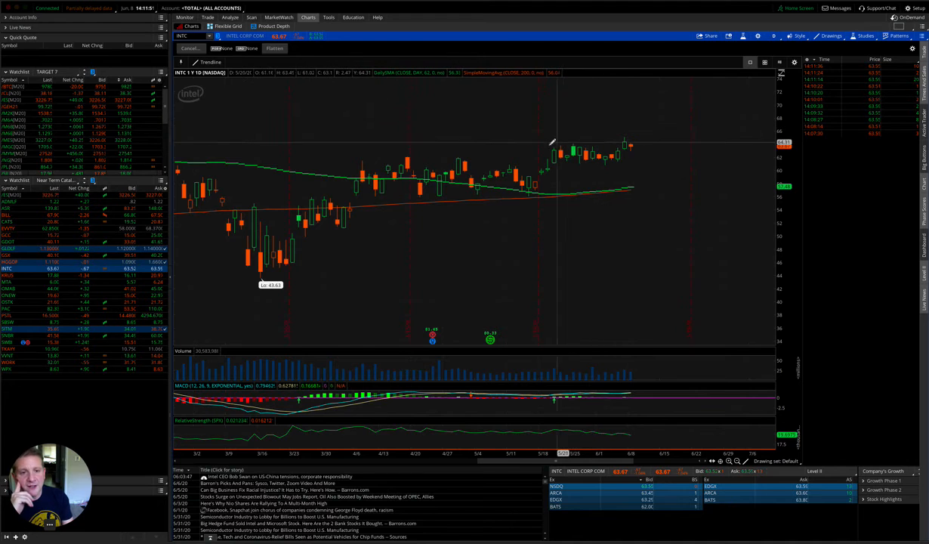
{"action": "mouse_move", "coordinate": [302, 254]}
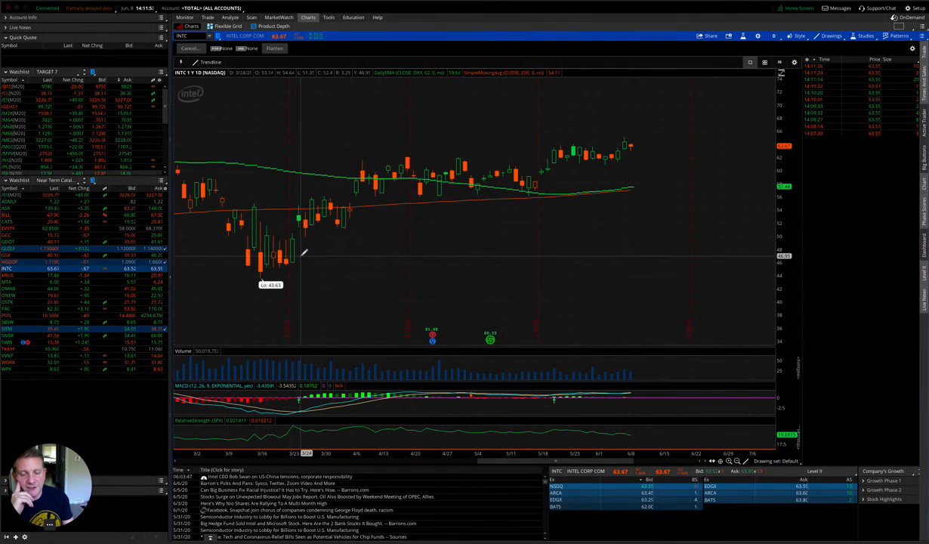
- Draw a rising trendline from Intel's labeled low up through the recovery candles
{"action": "left_click_drag", "start_coordinate": [300, 255], "coordinate": [725, 126]}
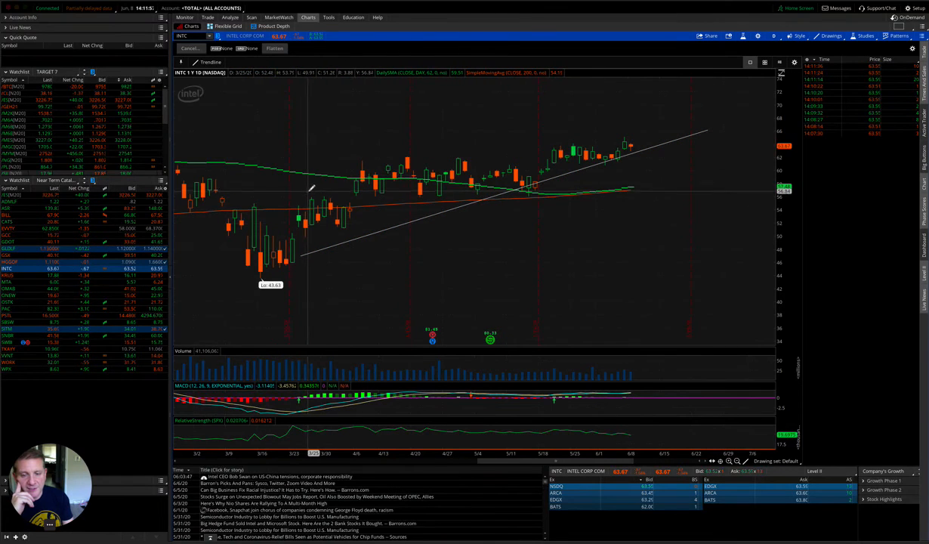
{"action": "mouse_move", "coordinate": [370, 172]}
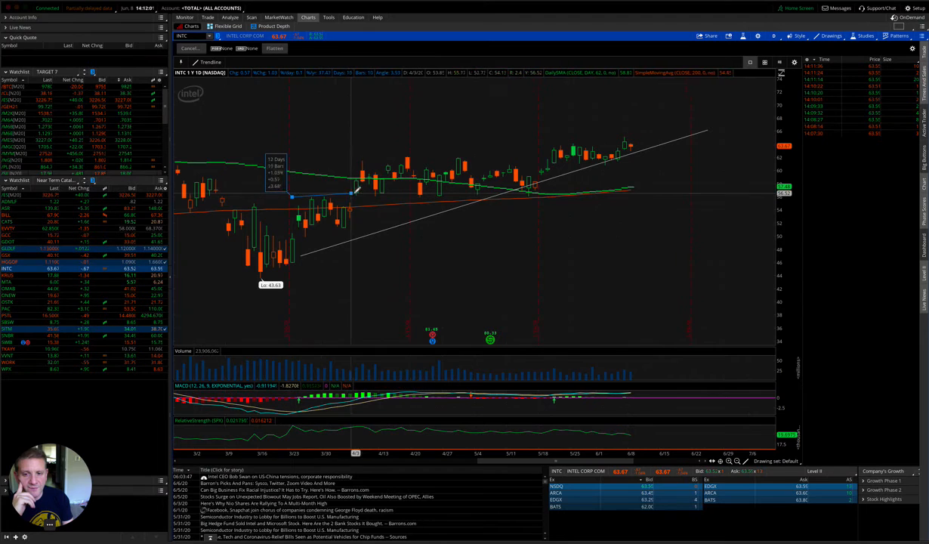
{"action": "mouse_move", "coordinate": [363, 198]}
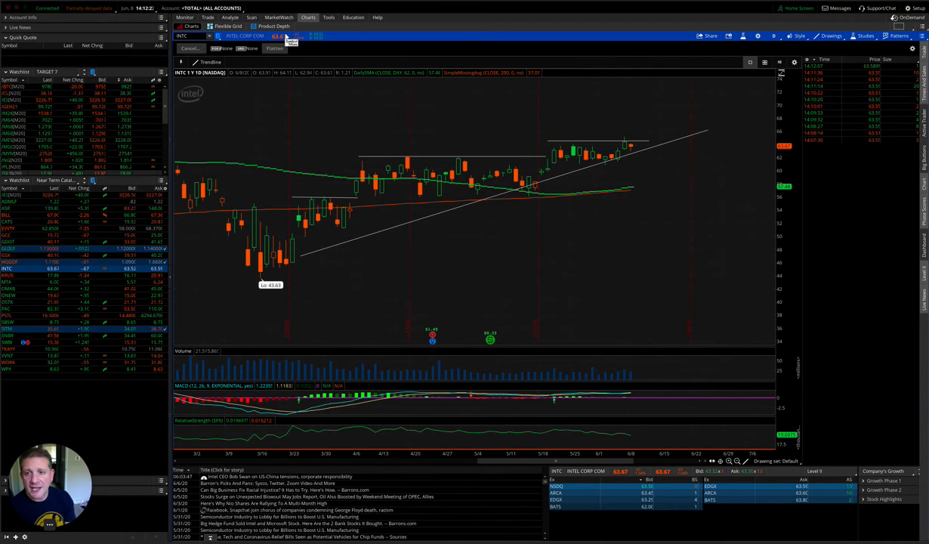
{"action": "mouse_move", "coordinate": [446, 97]}
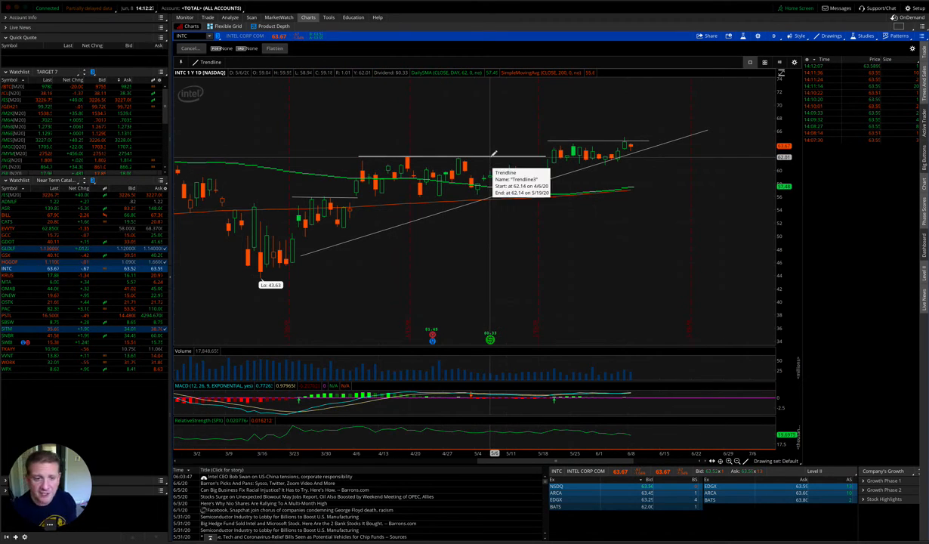
{"action": "mouse_move", "coordinate": [595, 203]}
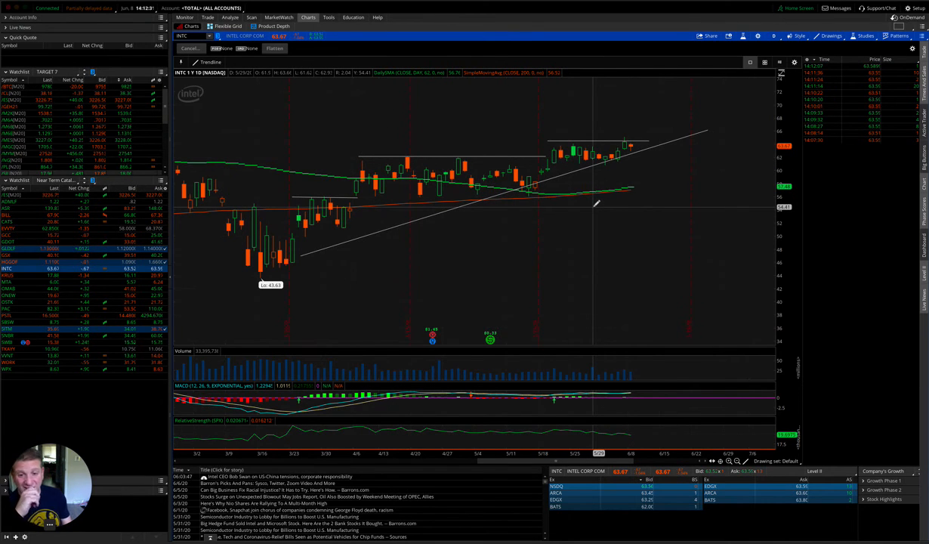
{"action": "mouse_move", "coordinate": [426, 229]}
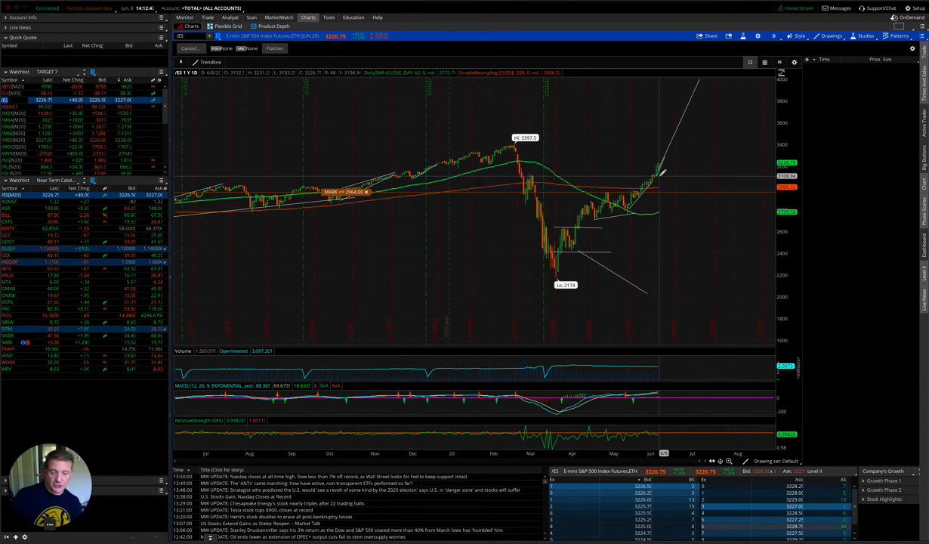
{"action": "mouse_move", "coordinate": [661, 181]}
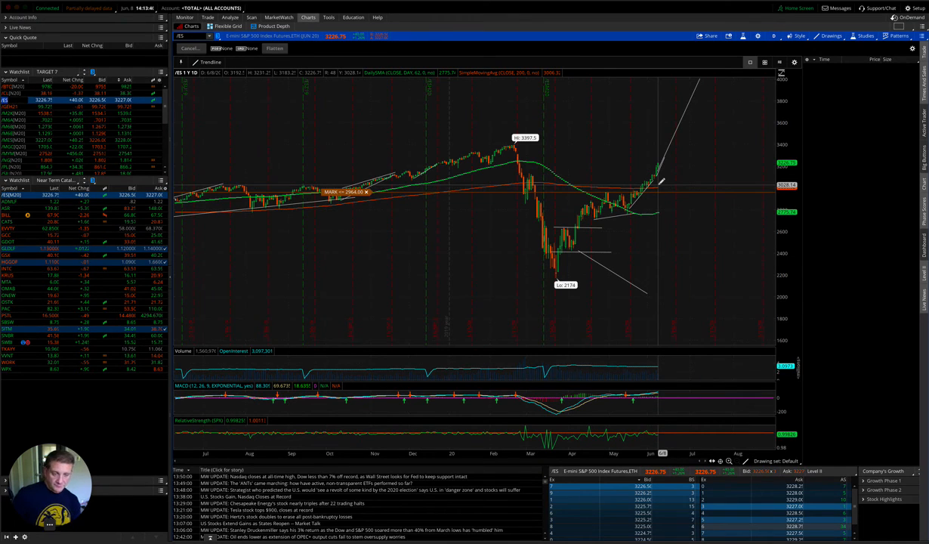
{"action": "mouse_move", "coordinate": [659, 174]}
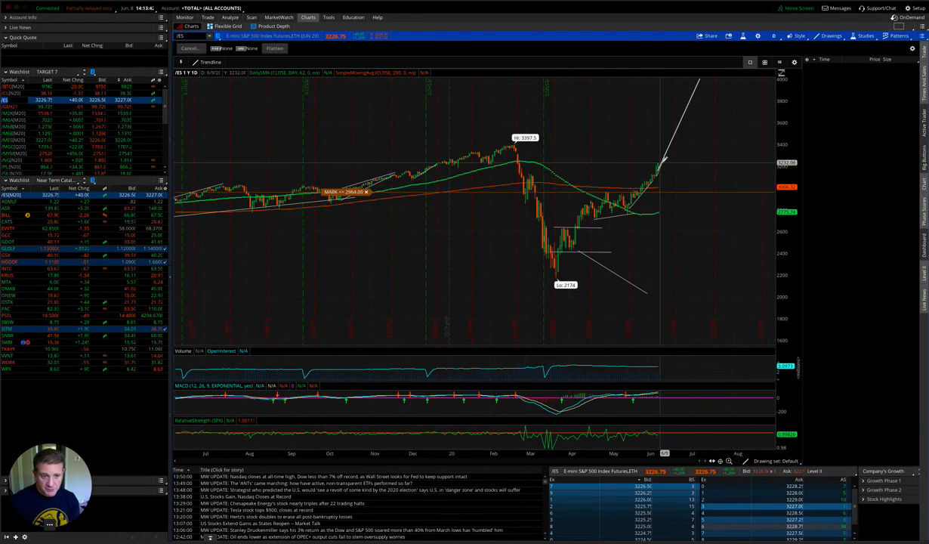
{"action": "mouse_move", "coordinate": [663, 159]}
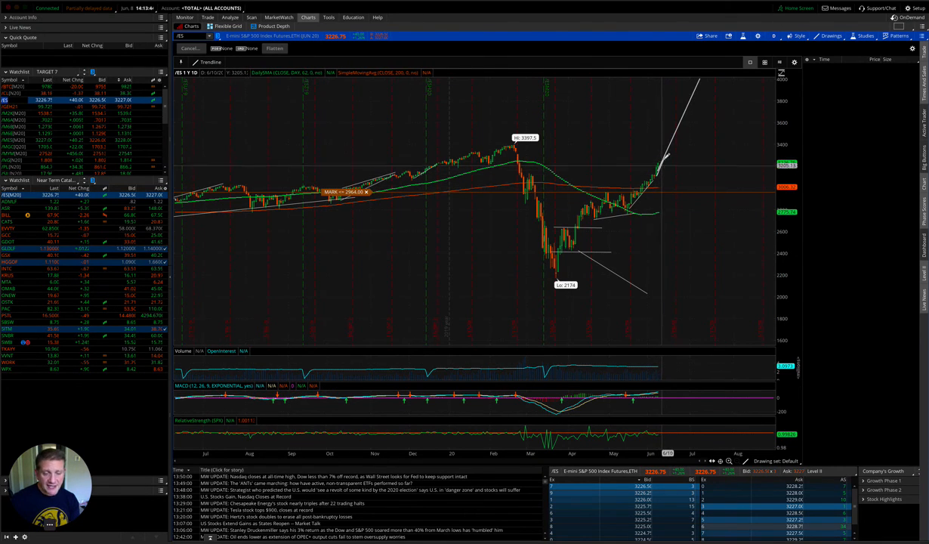
{"action": "mouse_move", "coordinate": [551, 241]}
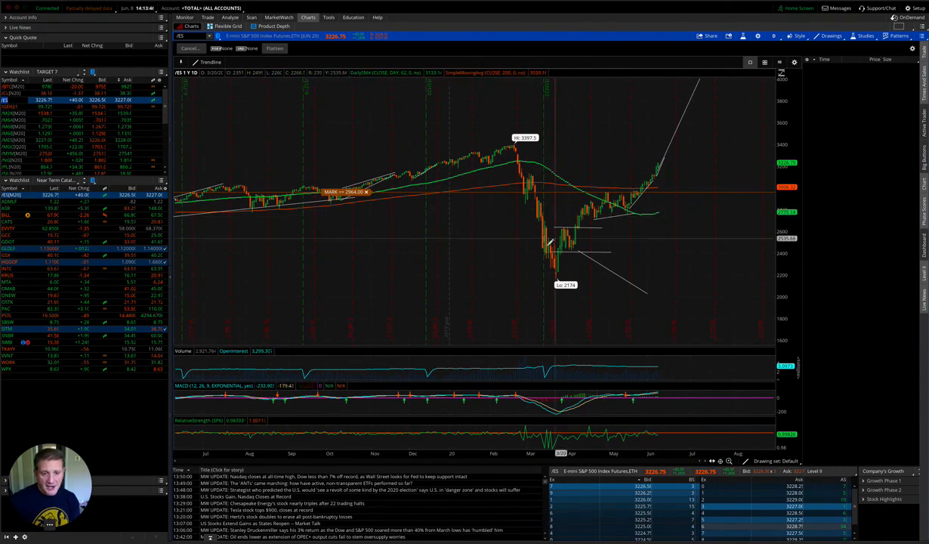
{"action": "mouse_move", "coordinate": [665, 173]}
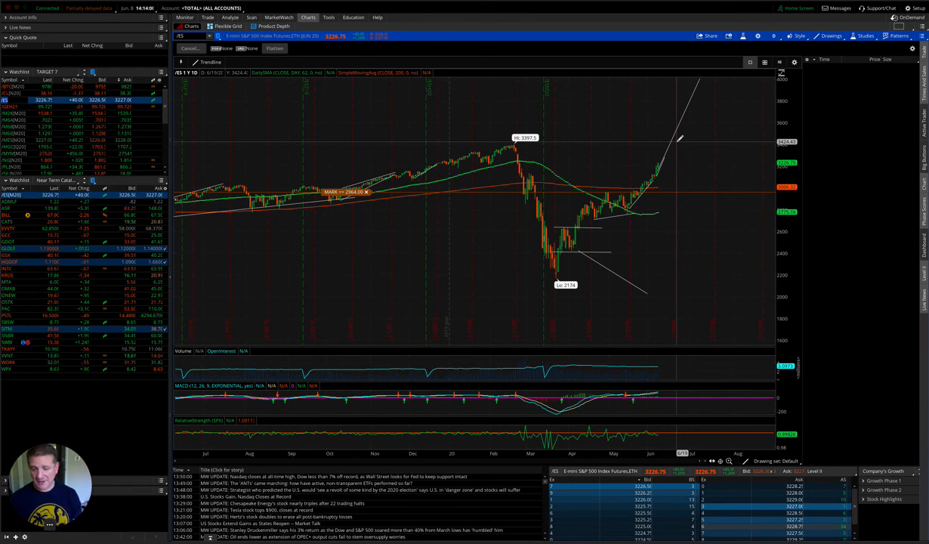
{"action": "mouse_move", "coordinate": [592, 193]}
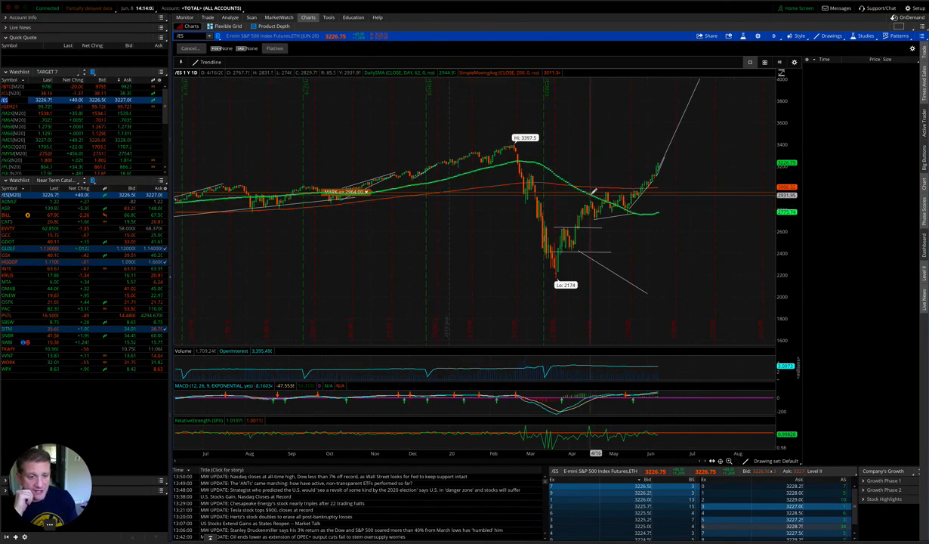
{"action": "mouse_move", "coordinate": [566, 219]}
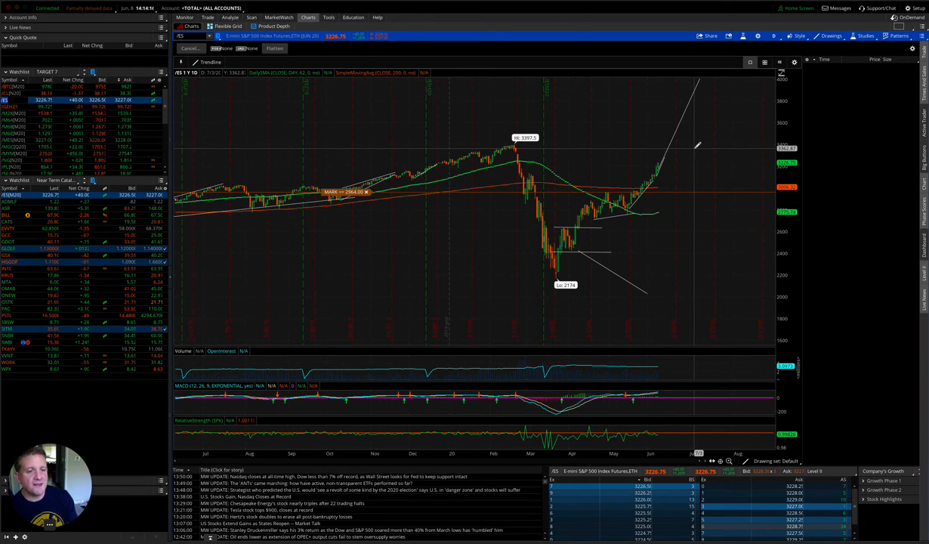
{"action": "mouse_move", "coordinate": [631, 173]}
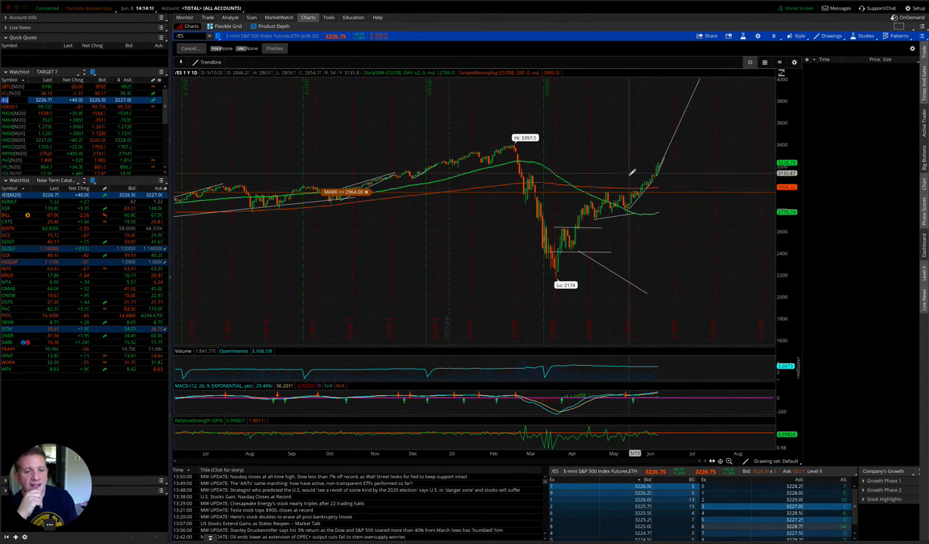
{"action": "mouse_move", "coordinate": [634, 184]}
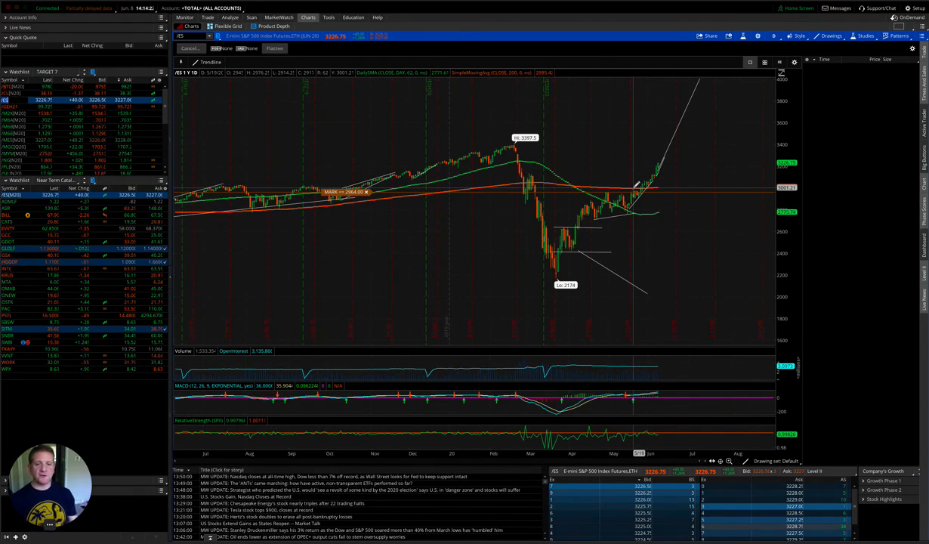
{"action": "mouse_move", "coordinate": [713, 118]}
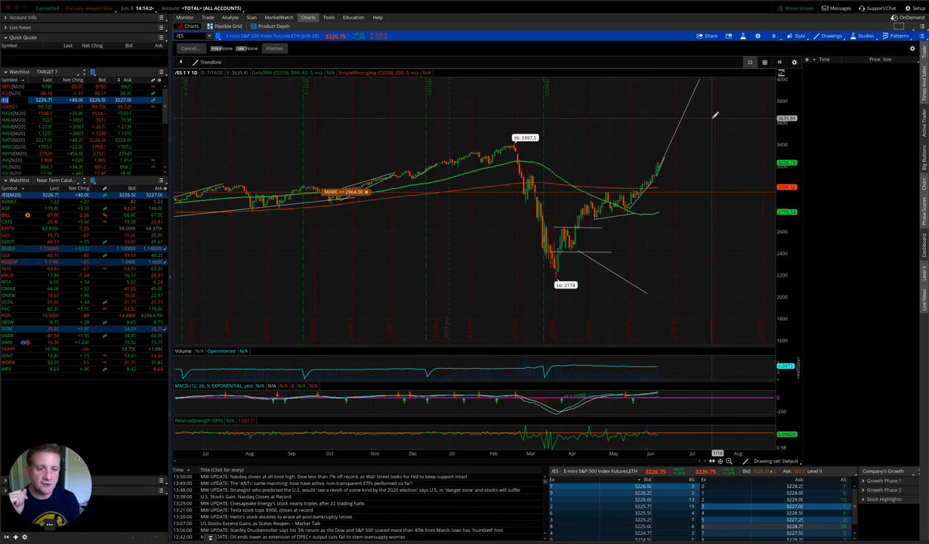